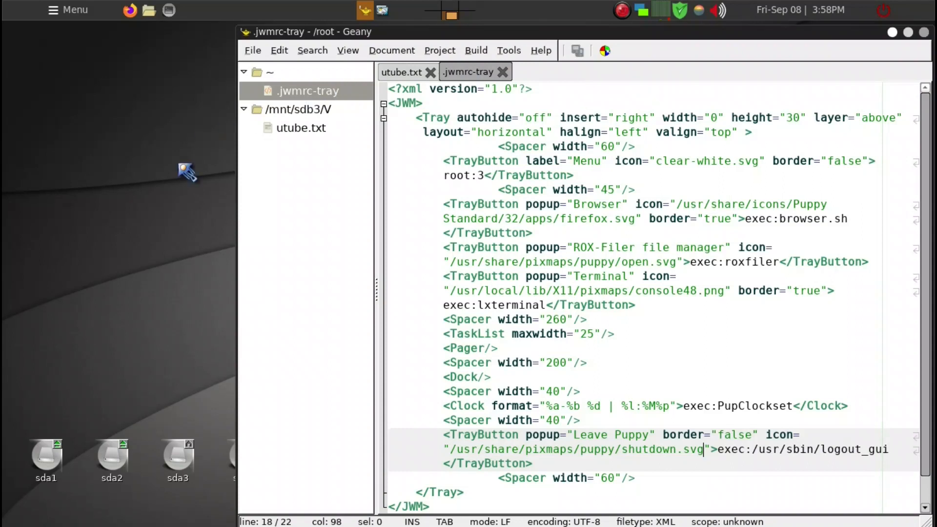
{"action": "mouse_move", "coordinate": [144, 244]}
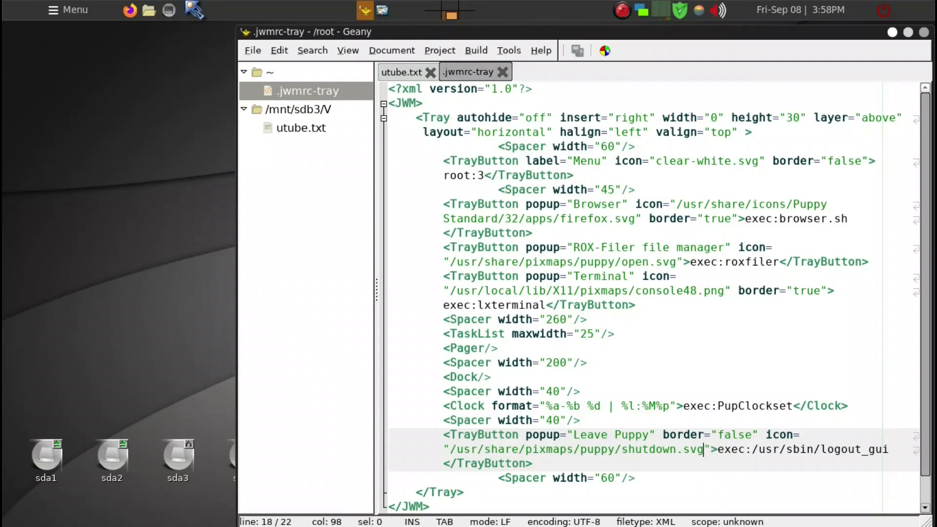
{"action": "mouse_move", "coordinate": [789, 10]}
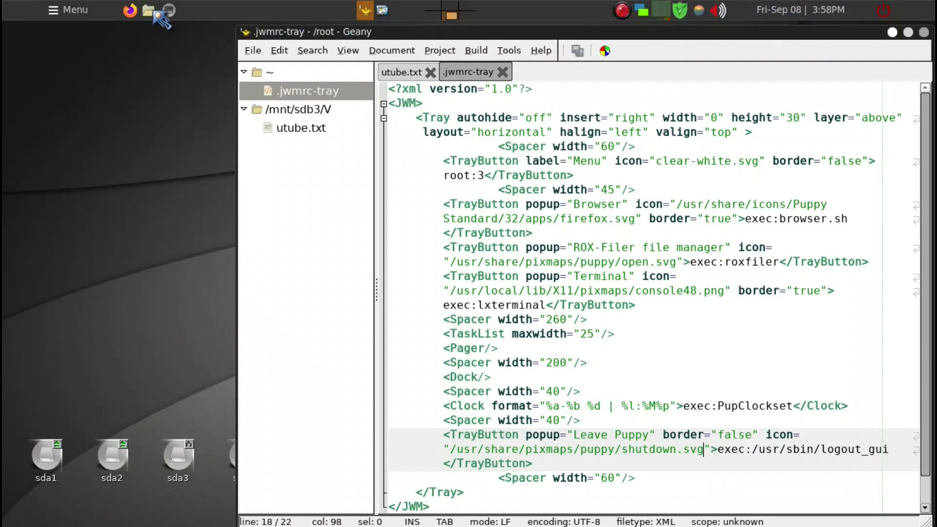
{"action": "mouse_move", "coordinate": [624, 27]}
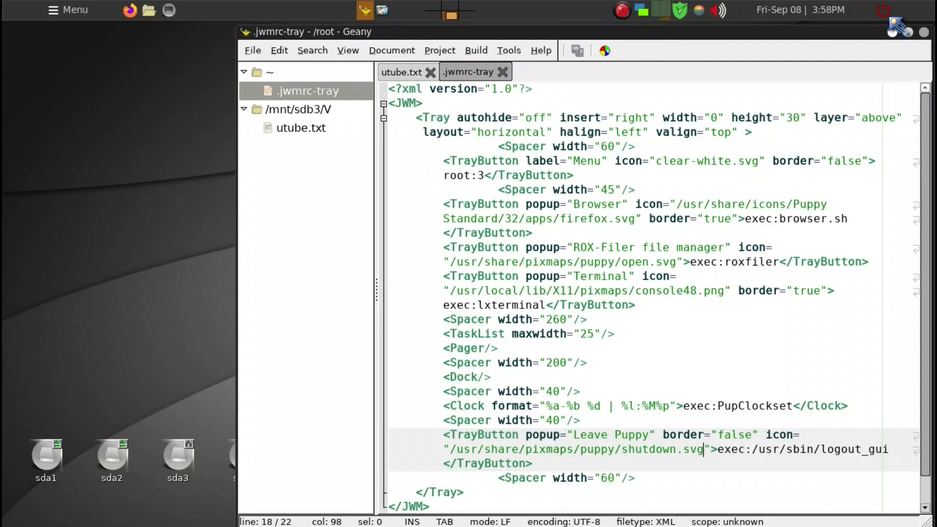
{"action": "mouse_move", "coordinate": [574, 460]}
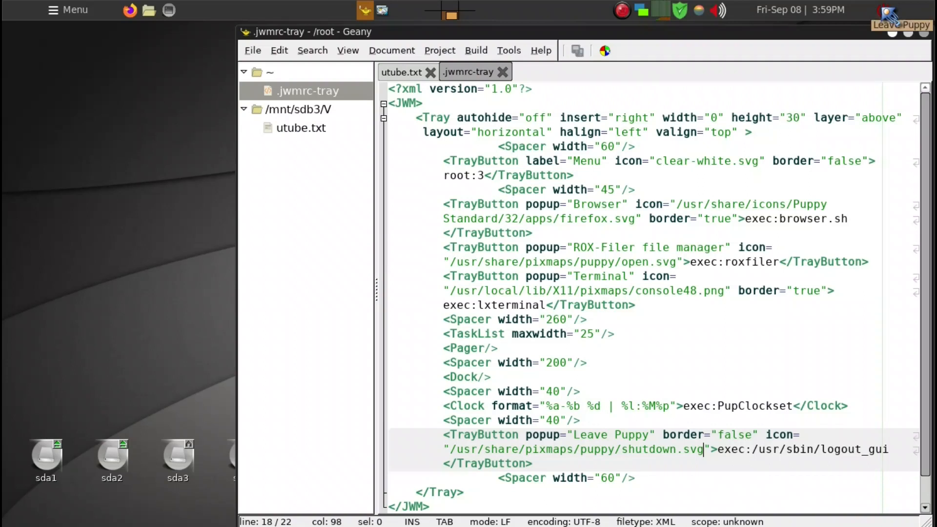
- Select the /usr/share/pixmaps/puppy/shutdown.svg path in the Leave Puppy TrayButton
{"action": "left_click", "coordinate": [902, 13]}
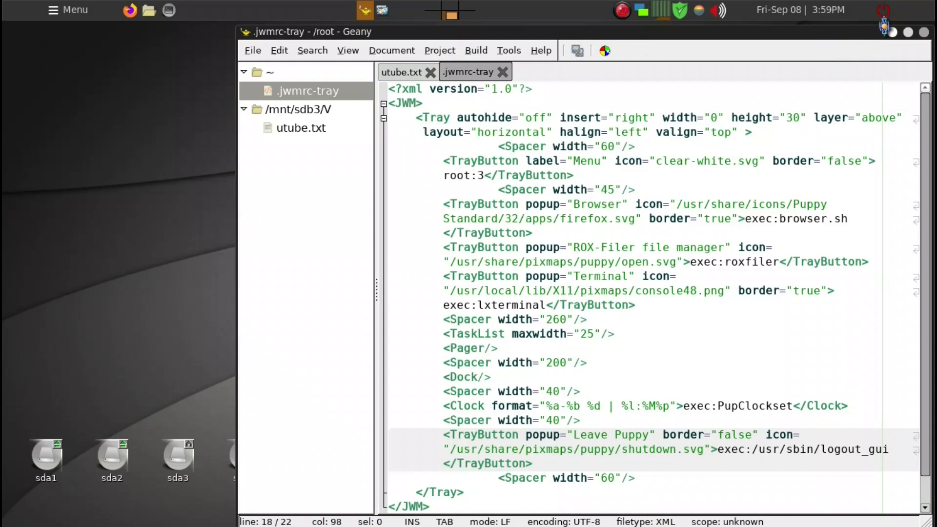
{"action": "mouse_move", "coordinate": [884, 10]}
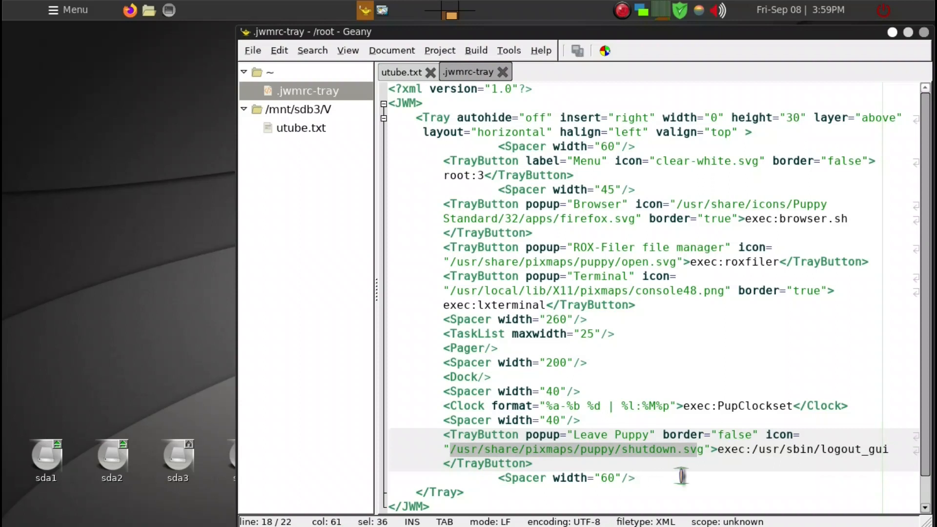
- Show the utube.txt notes and bring up the drun application launcher
{"action": "left_click", "coordinate": [705, 449]}
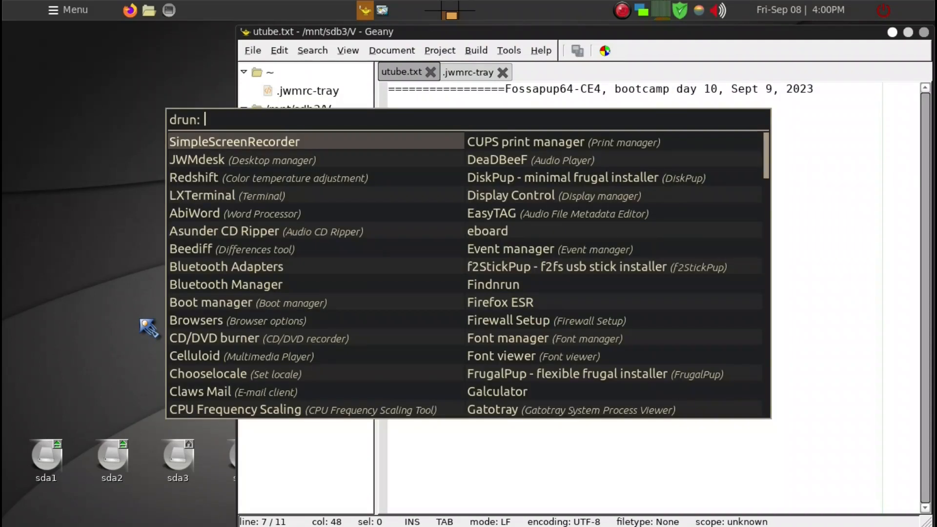
- Launch ppm, search 'gimp' and confirm gimp_2.10.18-1 is already installed
{"action": "type", "text": "pp"}
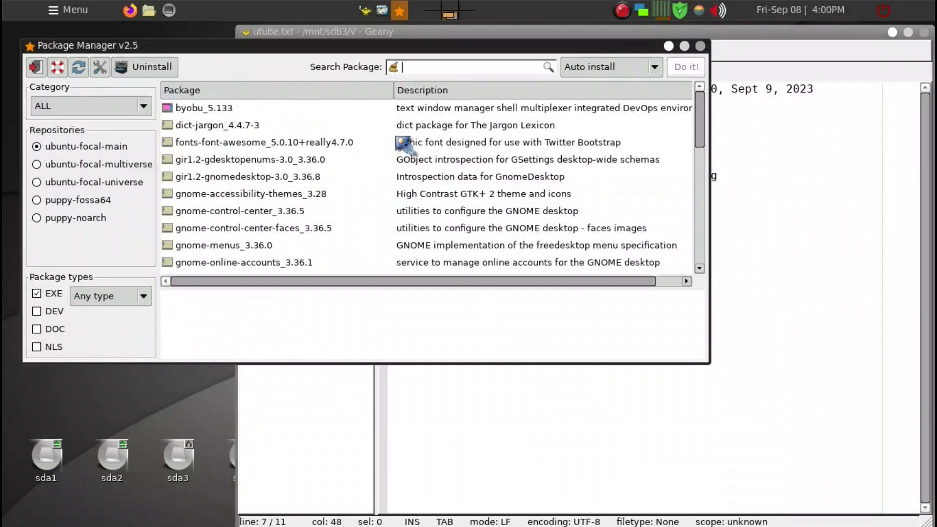
{"action": "type", "text": "gimp"}
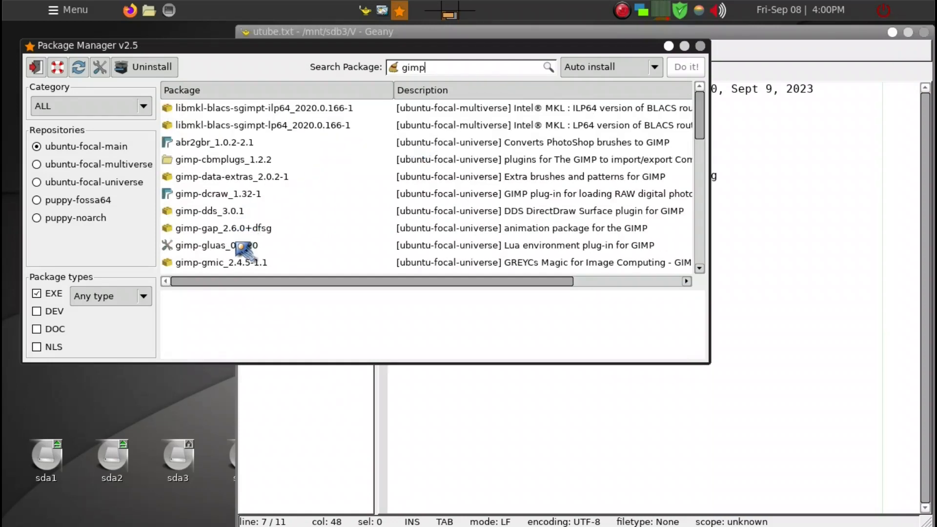
{"action": "mouse_move", "coordinate": [257, 158]}
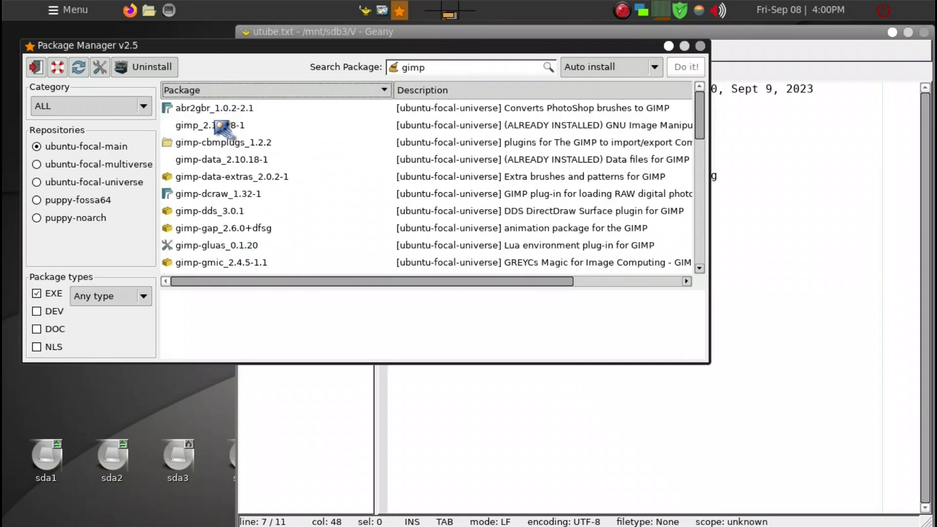
{"action": "left_click", "coordinate": [209, 125]}
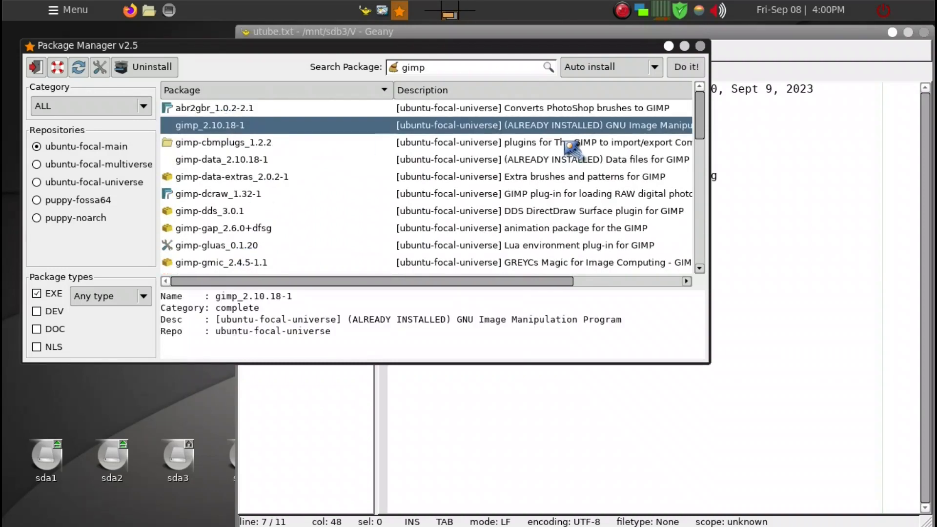
{"action": "mouse_move", "coordinate": [308, 135]}
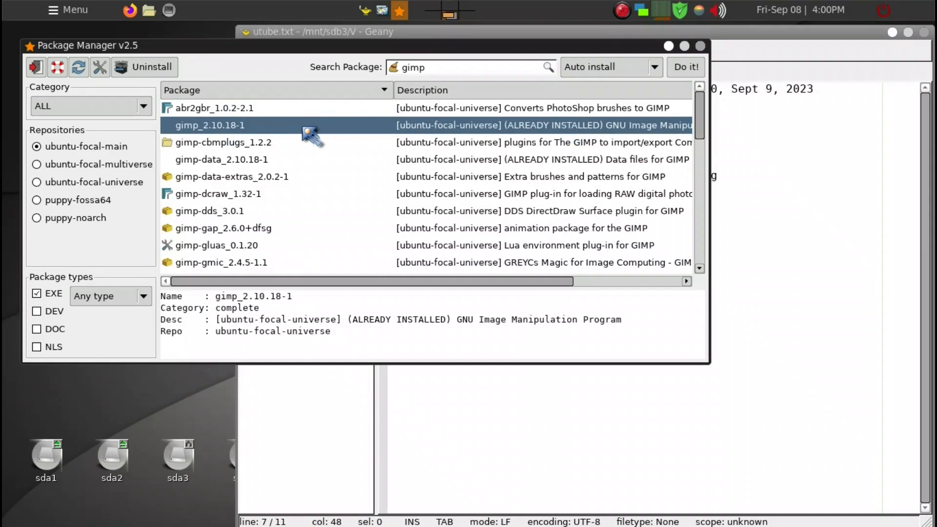
{"action": "mouse_move", "coordinate": [277, 48]}
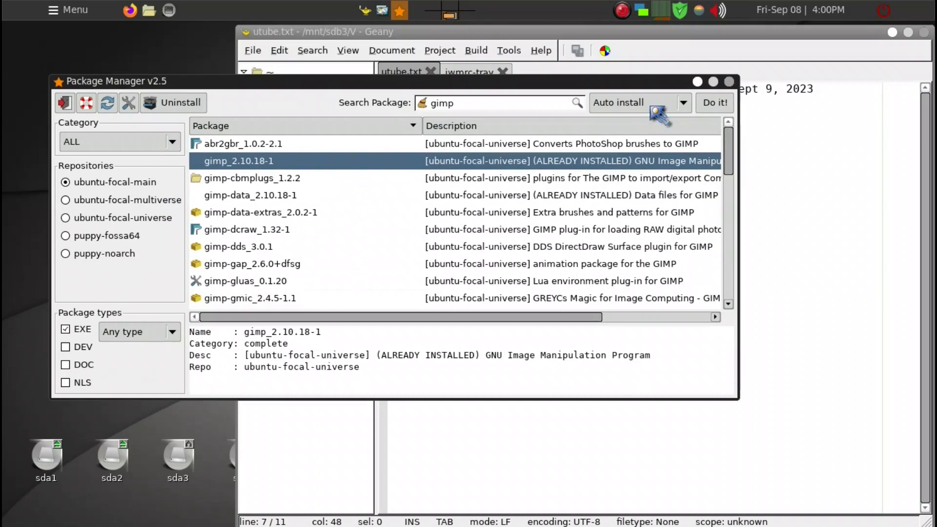
{"action": "mouse_move", "coordinate": [734, 114]}
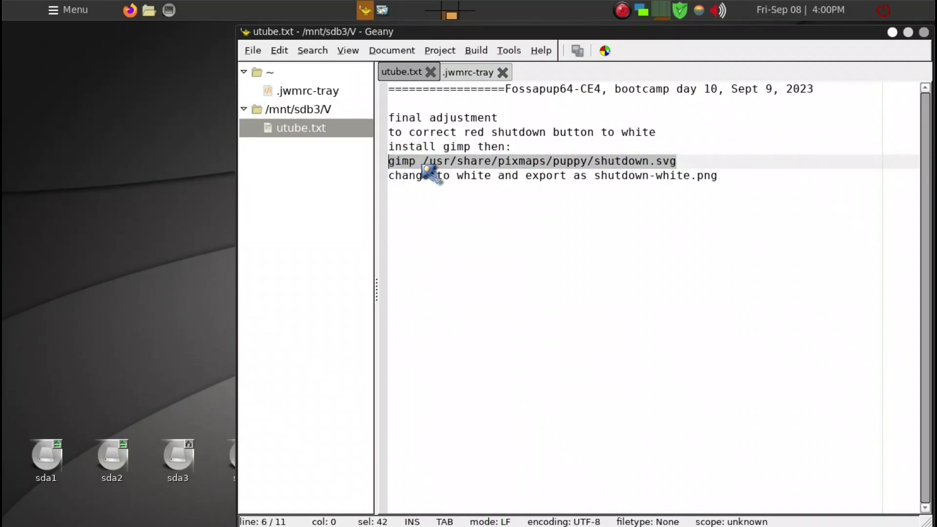
{"action": "mouse_move", "coordinate": [660, 167]}
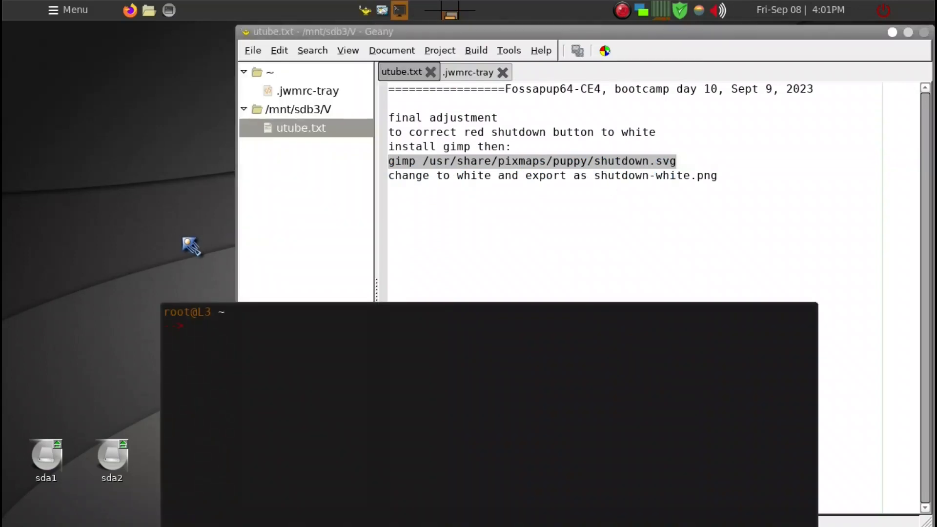
- Run 'gimp /usr/share/pixmaps/puppy/shutdown.svg' in LXTerminal
{"action": "type", "text": "gimp /usr/share/pixmaps/puppy/shutdown.svg"}
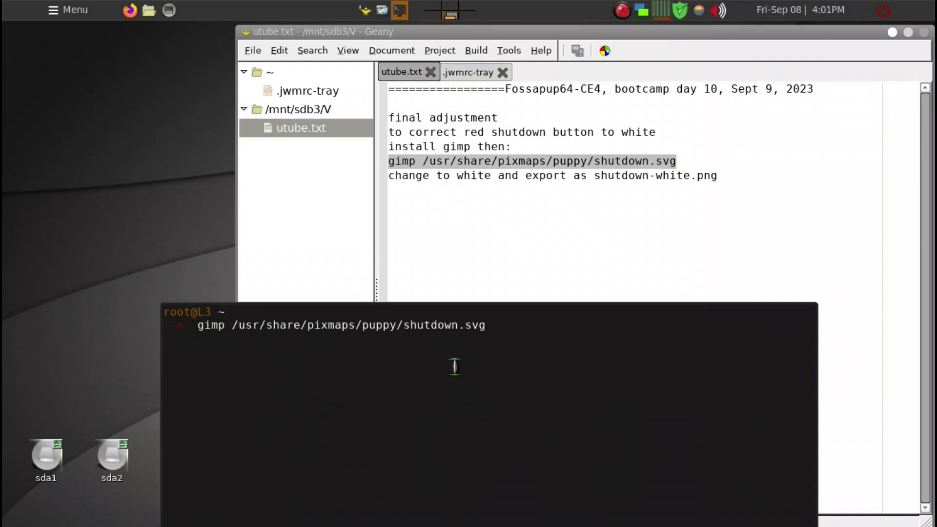
{"action": "key", "text": "Return"}
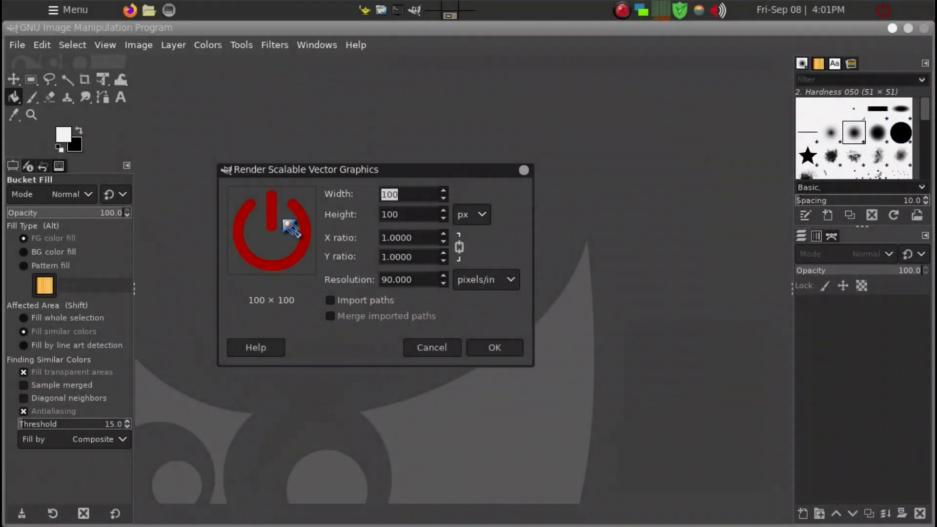
- Import shutdown.svg at 100×100 px and swap the foreground and background colours
{"action": "left_click", "coordinate": [494, 347]}
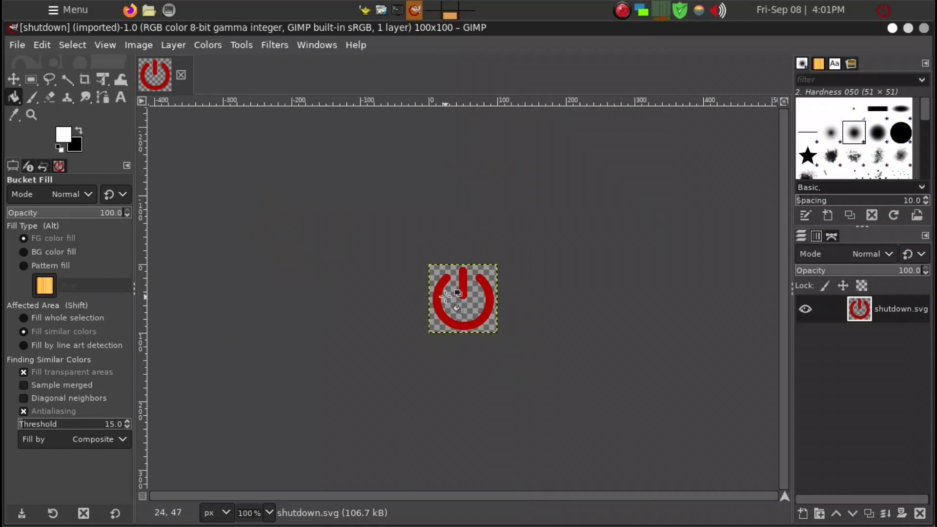
{"action": "left_click", "coordinate": [450, 293]}
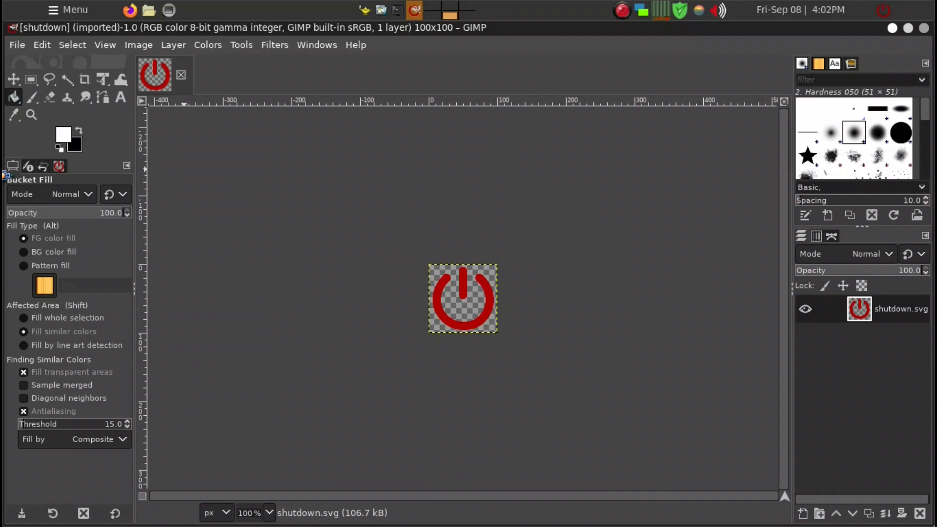
{"action": "mouse_move", "coordinate": [489, 297]}
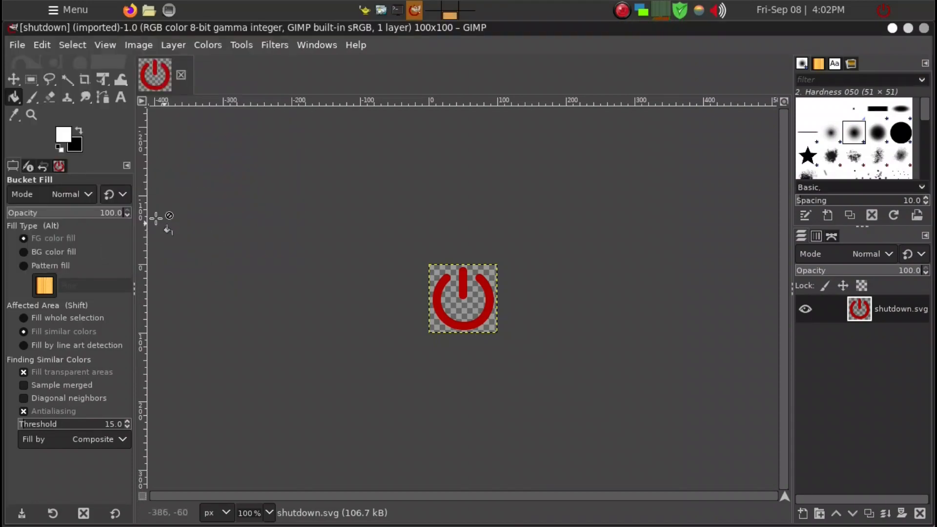
{"action": "left_click", "coordinate": [84, 126]}
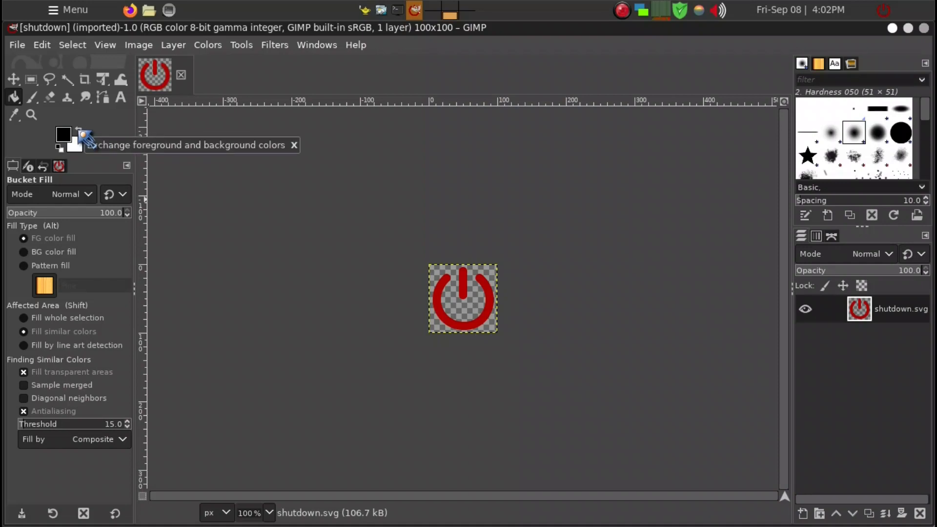
- Bucket-fill the power icon's red ring and bar with white
{"action": "left_click", "coordinate": [82, 131]}
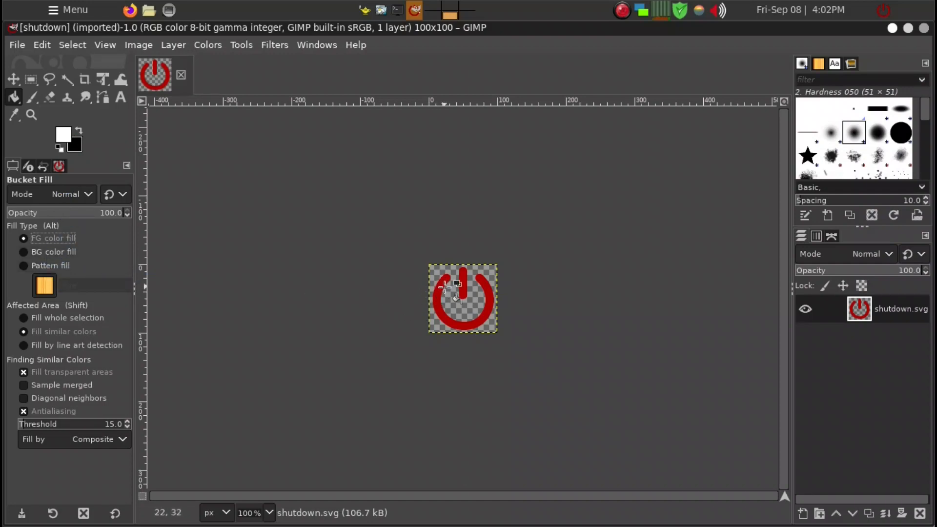
{"action": "mouse_move", "coordinate": [448, 285]}
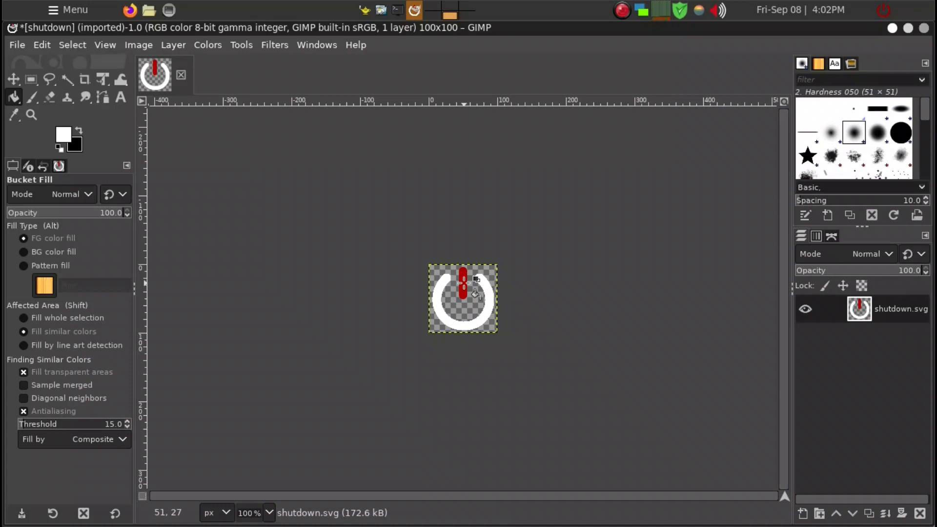
{"action": "left_click", "coordinate": [463, 281]}
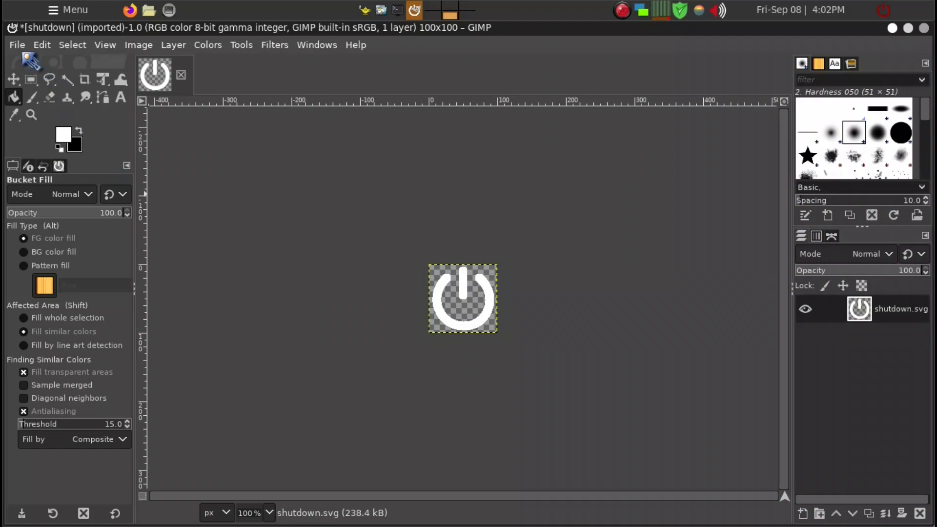
{"action": "left_click", "coordinate": [17, 44]}
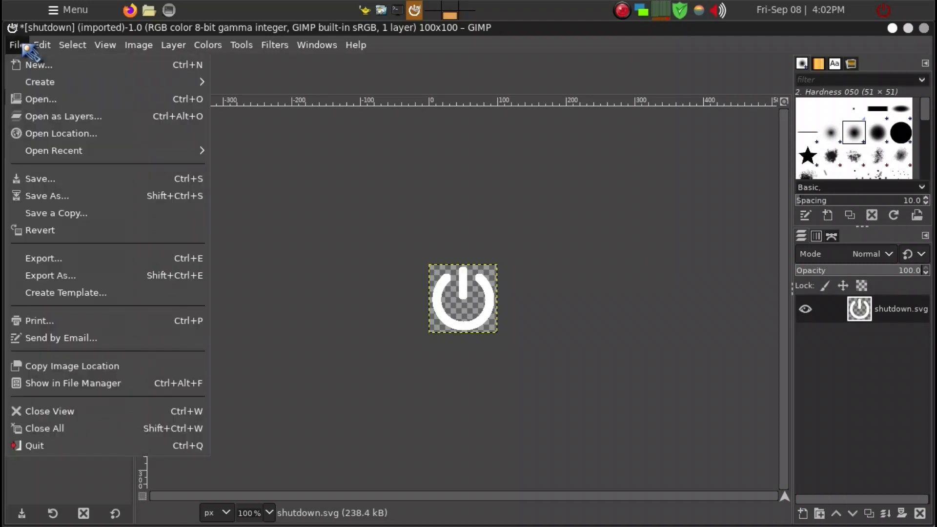
{"action": "mouse_move", "coordinate": [56, 212]}
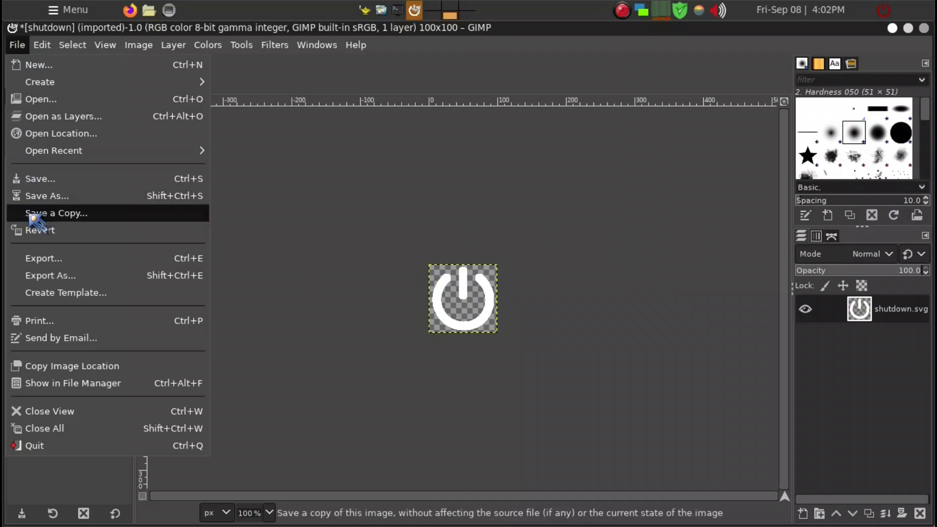
{"action": "mouse_move", "coordinate": [49, 275]}
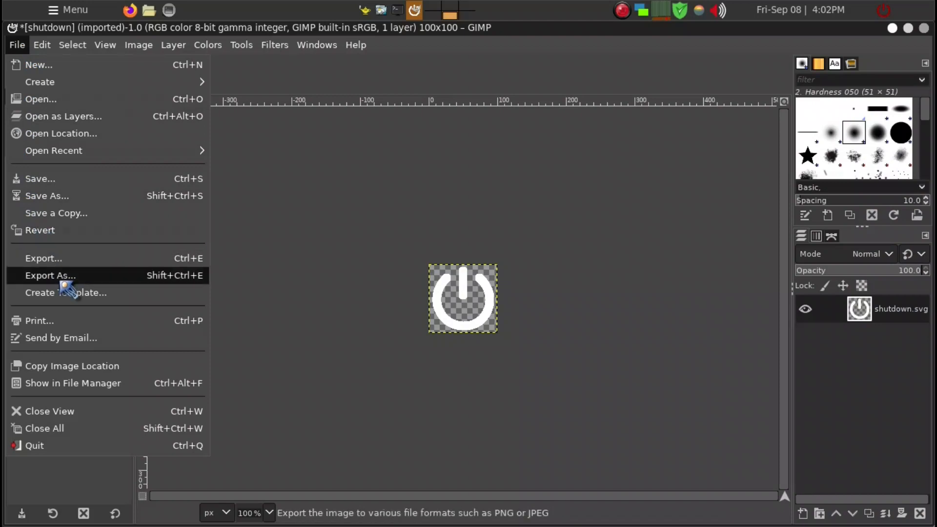
{"action": "mouse_move", "coordinate": [49, 275]}
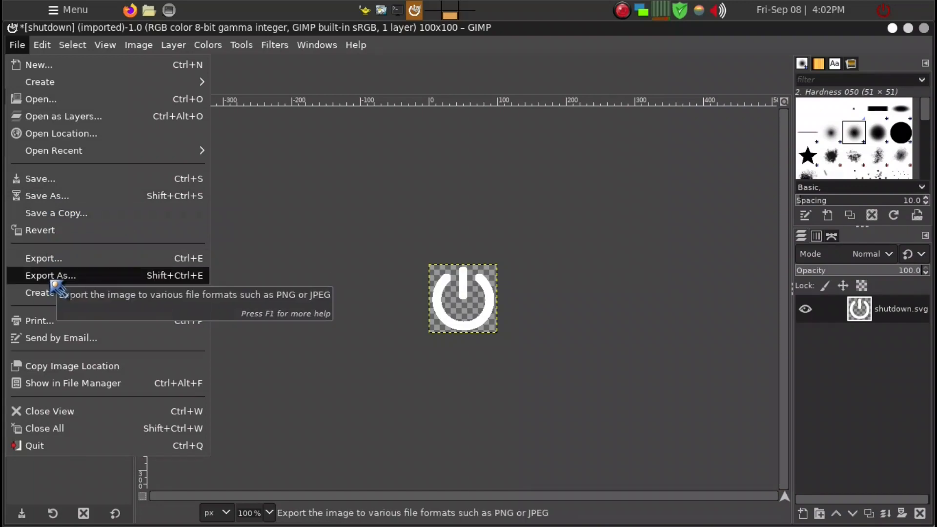
- Export as shutdown-white.png replacing the existing file, then quit GIMP discarding changes
{"action": "left_click", "coordinate": [51, 275]}
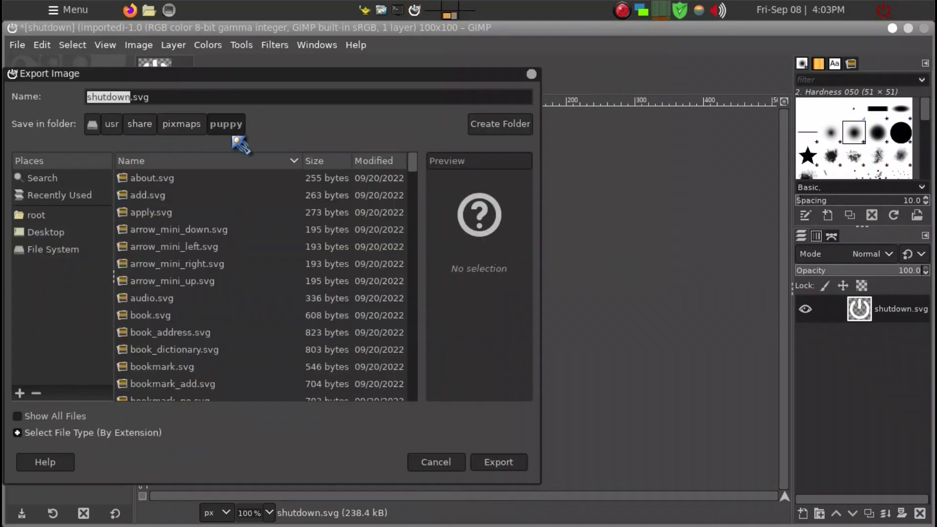
{"action": "mouse_move", "coordinate": [239, 239]}
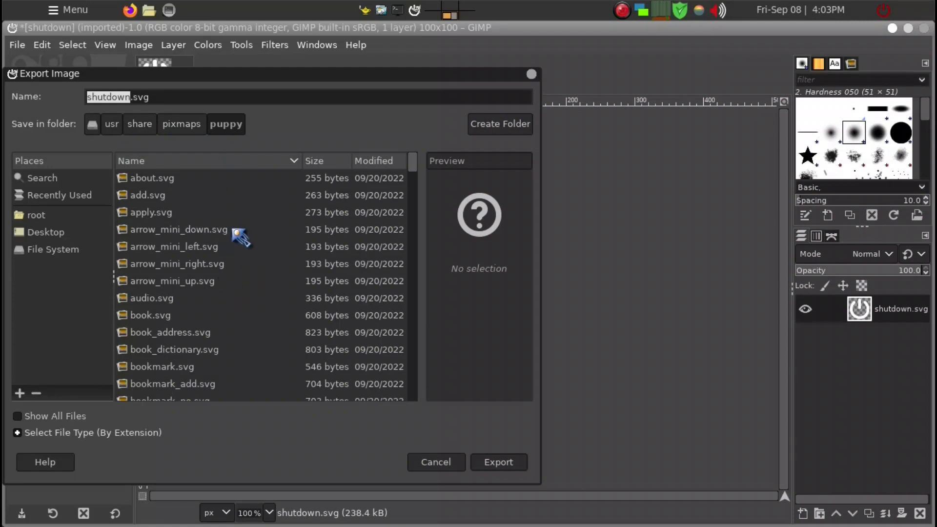
{"action": "mouse_move", "coordinate": [202, 296]}
{"action": "type", "text": "-white"}
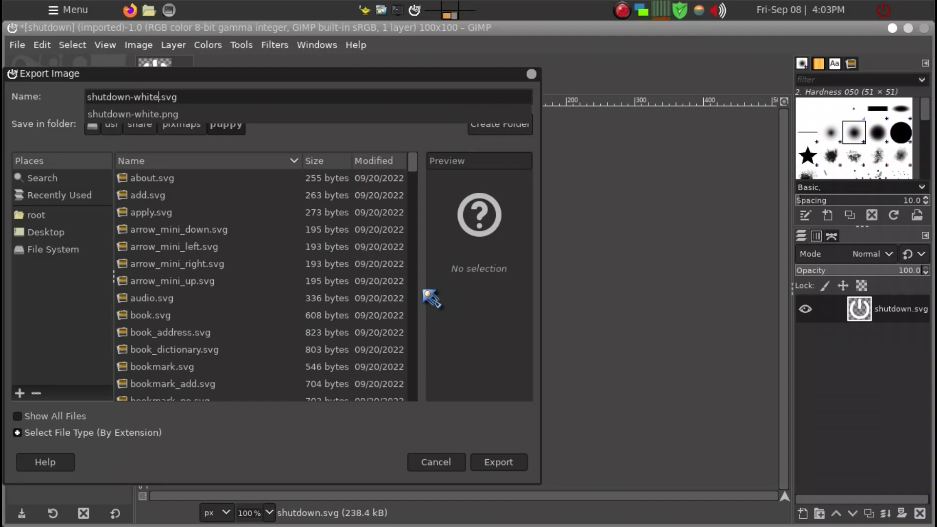
{"action": "mouse_move", "coordinate": [274, 107]}
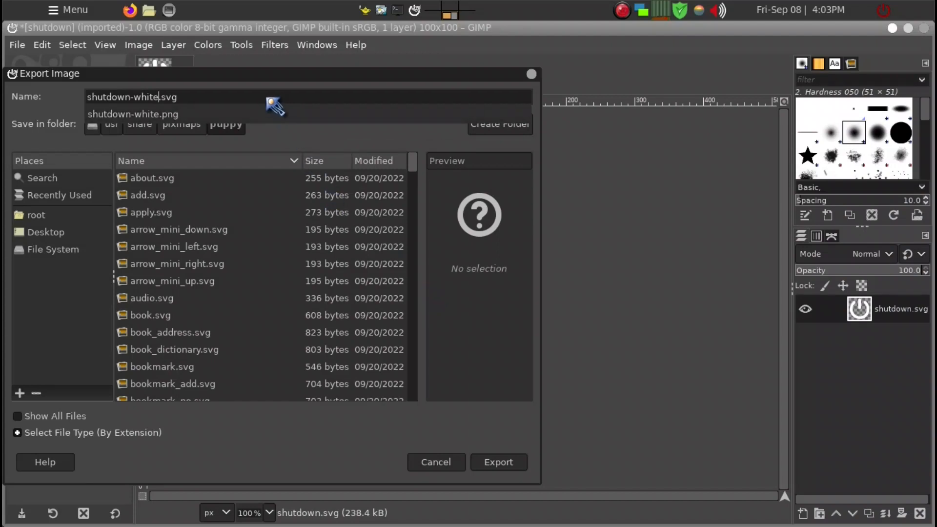
{"action": "mouse_move", "coordinate": [227, 63]}
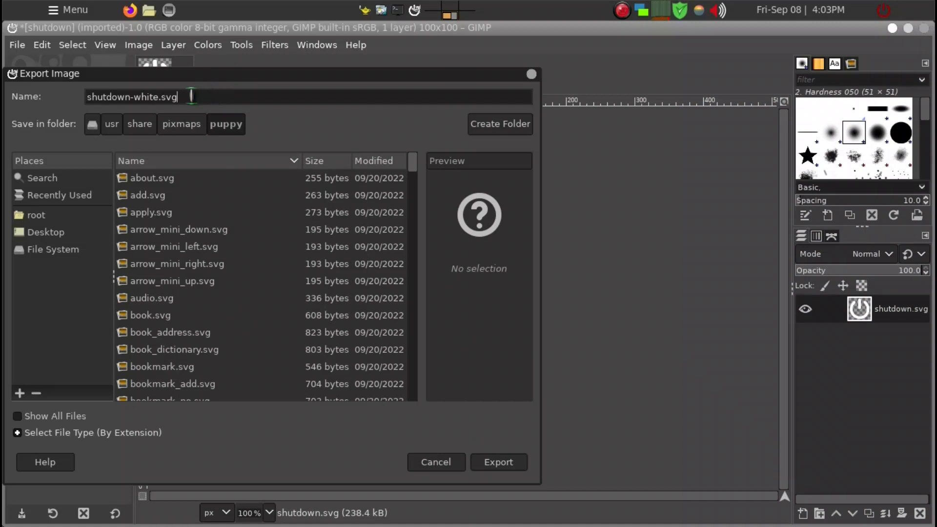
{"action": "key", "text": "BackSpace"}
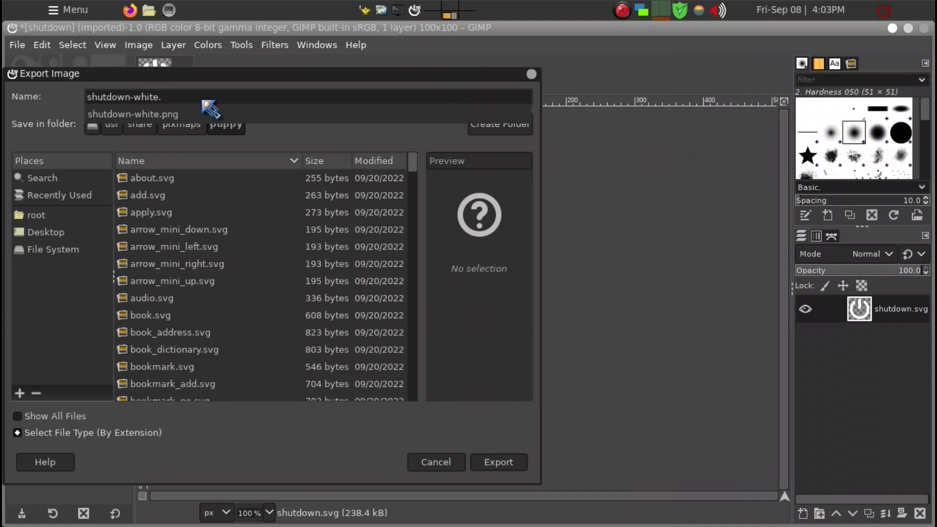
{"action": "type", "text": "pn"}
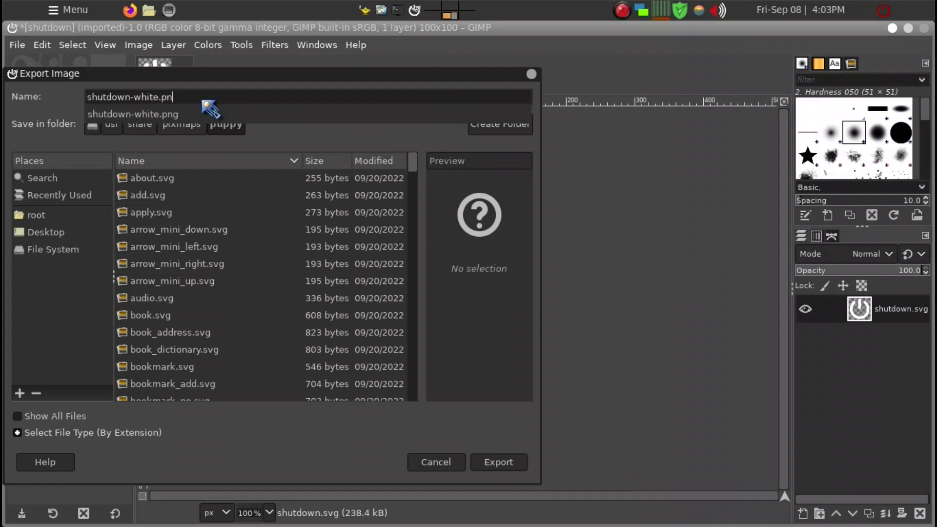
{"action": "type", "text": "g"}
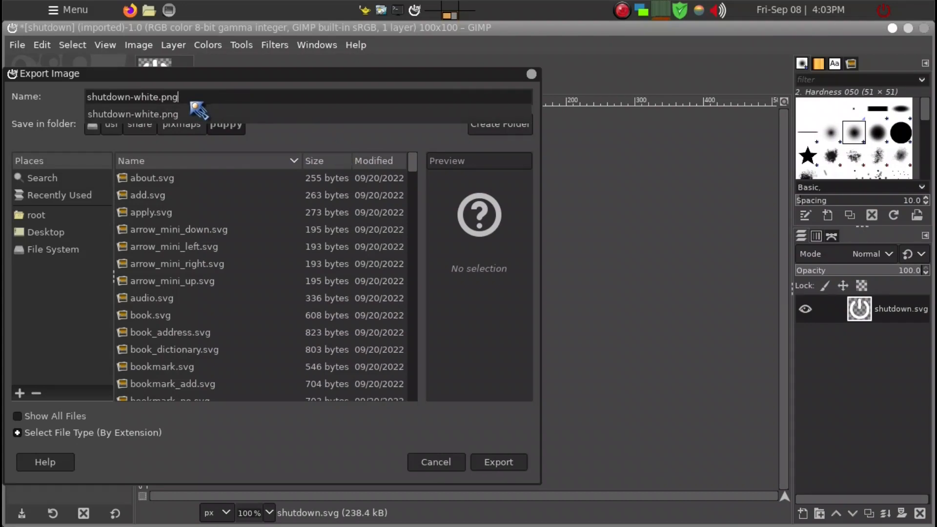
{"action": "mouse_move", "coordinate": [174, 108]}
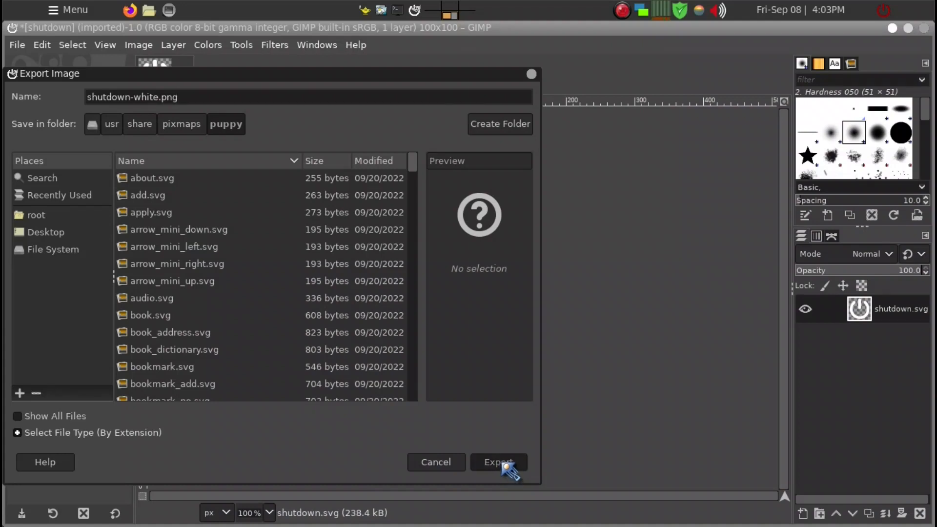
{"action": "left_click", "coordinate": [499, 462]}
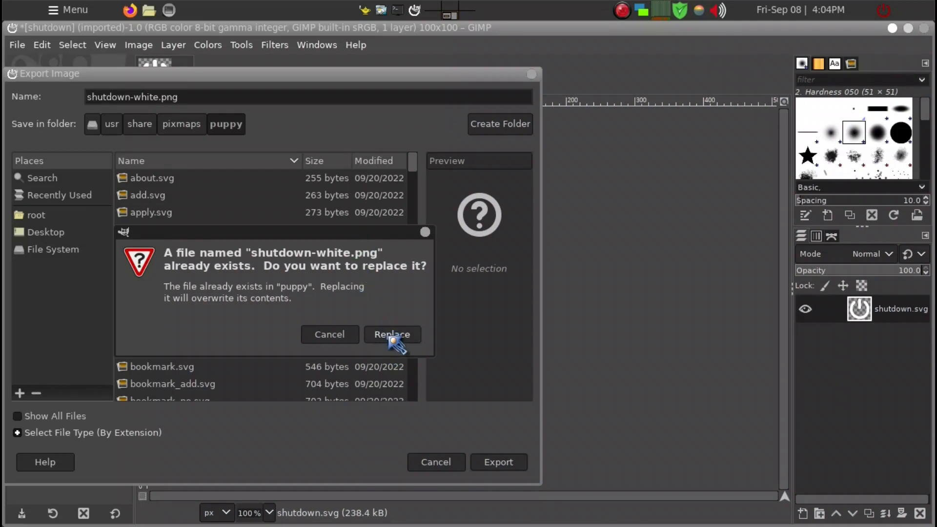
{"action": "left_click", "coordinate": [392, 334]}
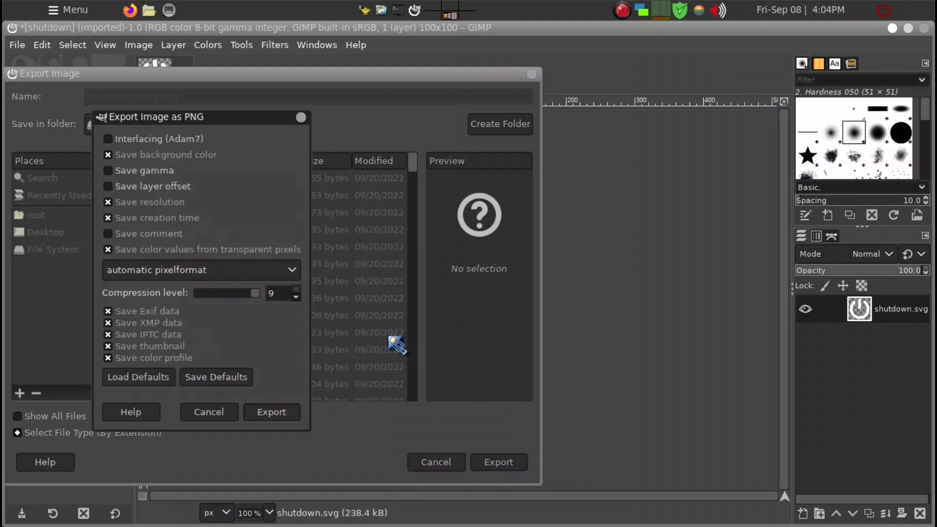
{"action": "mouse_move", "coordinate": [230, 126]}
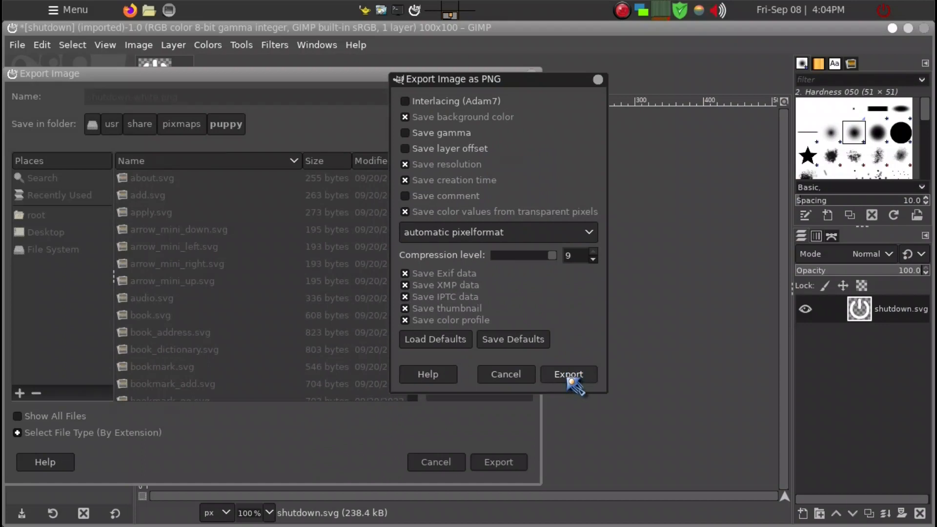
{"action": "left_click", "coordinate": [566, 374]}
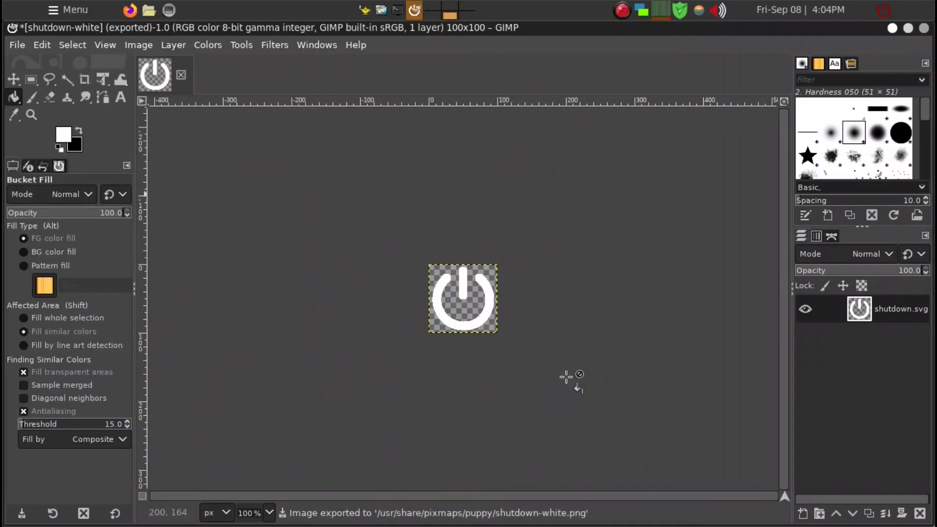
{"action": "mouse_move", "coordinate": [660, 308]}
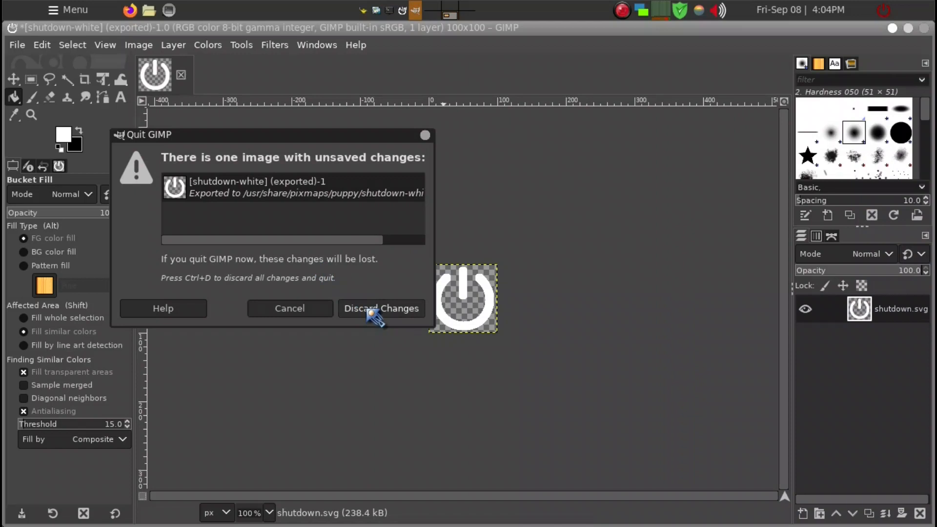
{"action": "left_click", "coordinate": [381, 308]}
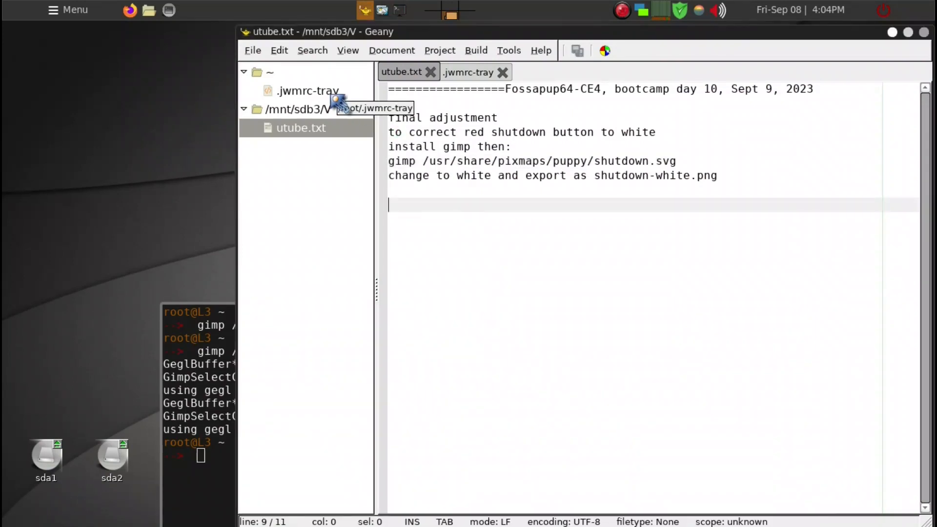
- Change the Leave Puppy icon from shutdown.svg to shutdown-white.png in .jwmrc-tray and save
{"action": "left_click", "coordinate": [468, 72]}
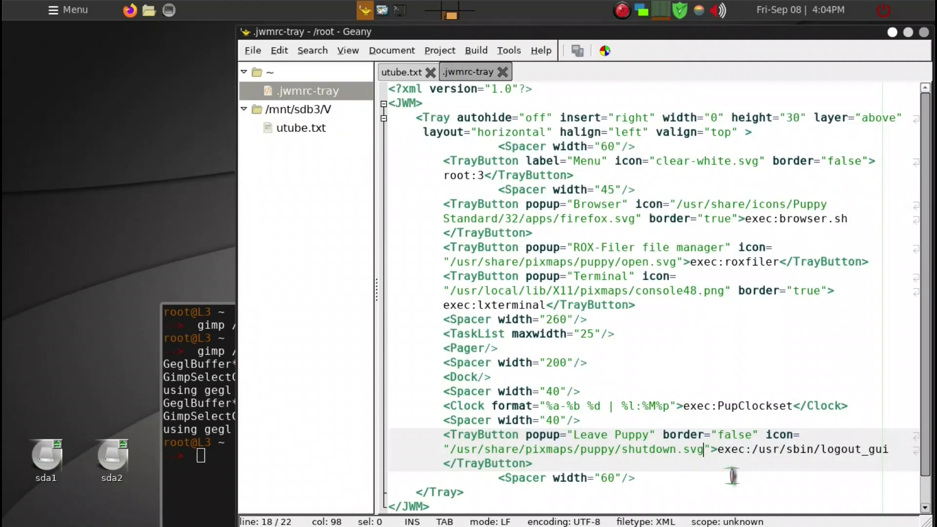
{"action": "key", "text": "BackSpace"}
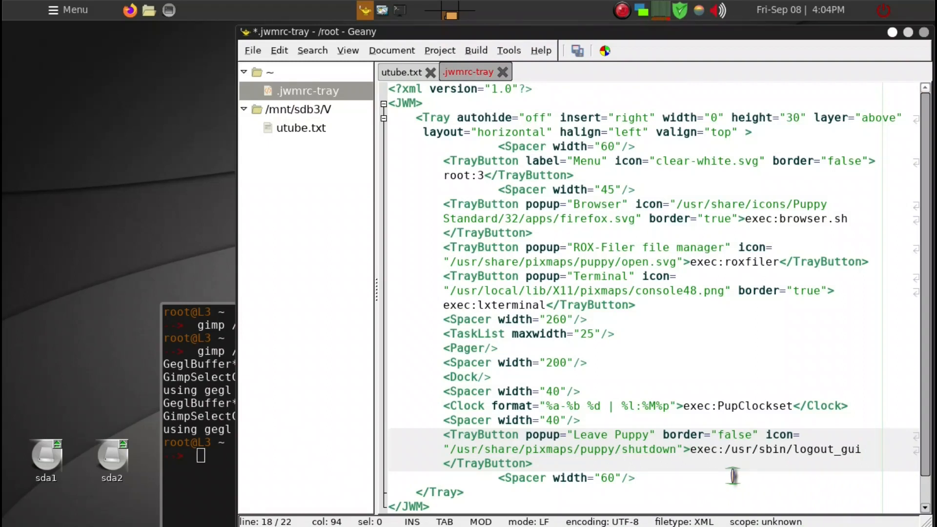
{"action": "left_click", "coordinate": [675, 450]}
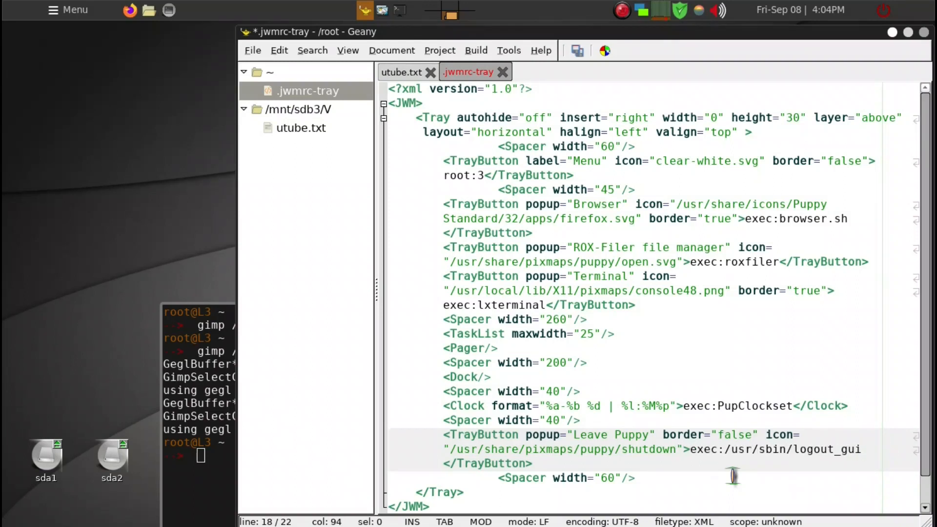
{"action": "type", "text": "-"}
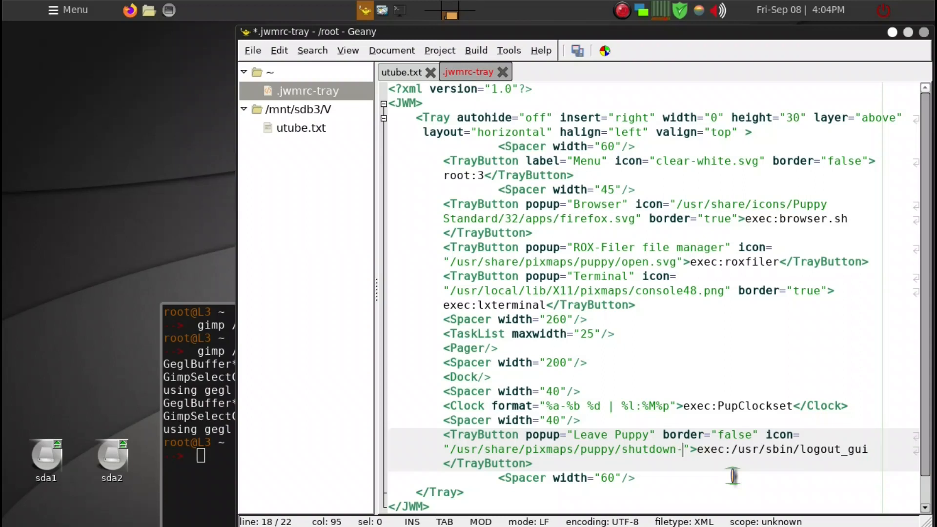
{"action": "type", "text": "white"}
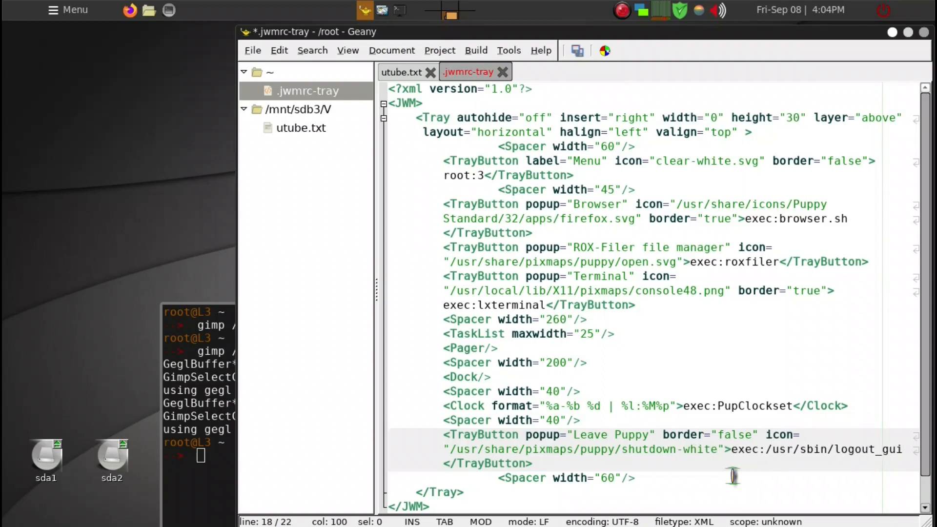
{"action": "type", "text": ".png"}
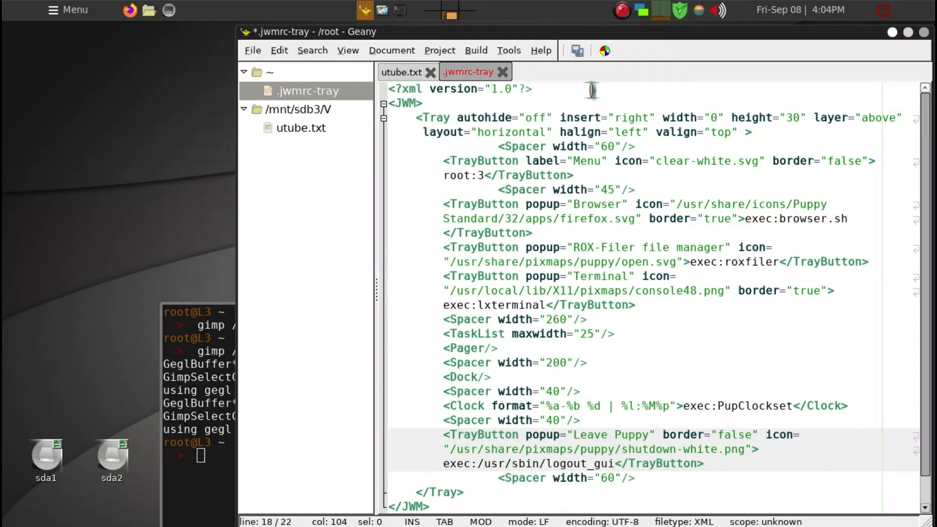
{"action": "key", "text": "ctrl+s"}
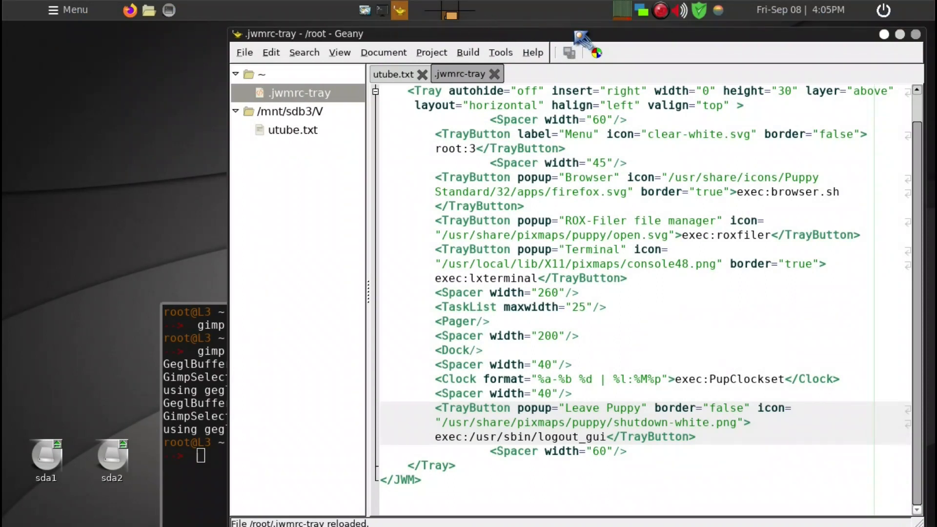
- Open /root/.jwm/jwmrc-theme and locate its TrayStyle and PagerStyle blocks
{"action": "left_click", "coordinate": [740, 423]}
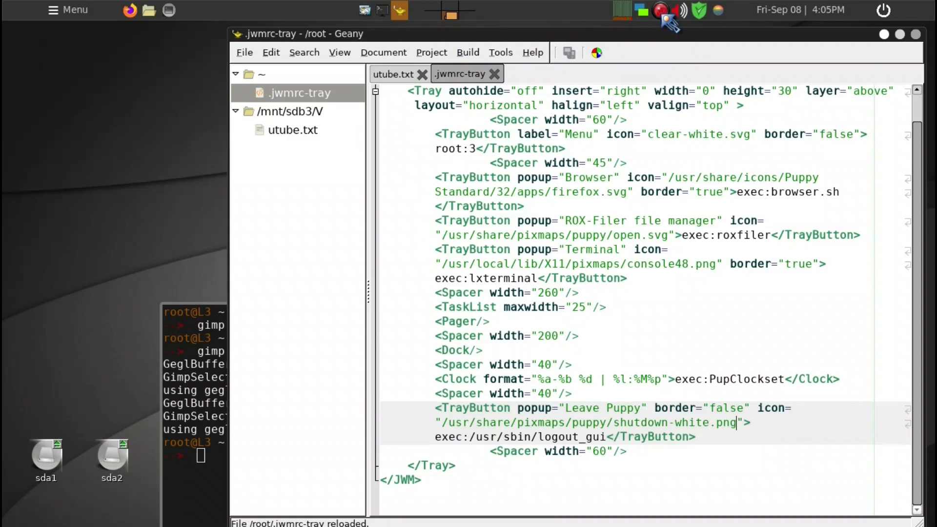
{"action": "left_click", "coordinate": [660, 10]}
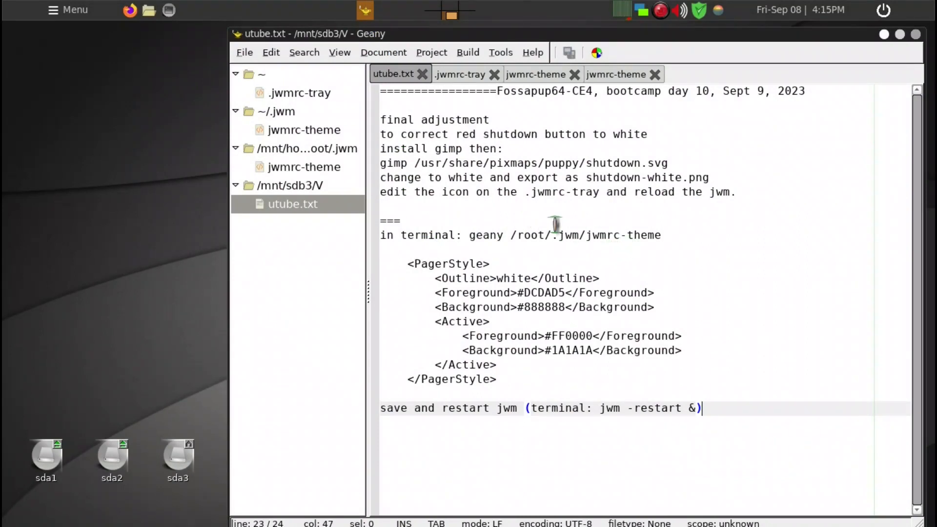
{"action": "mouse_move", "coordinate": [628, 245]}
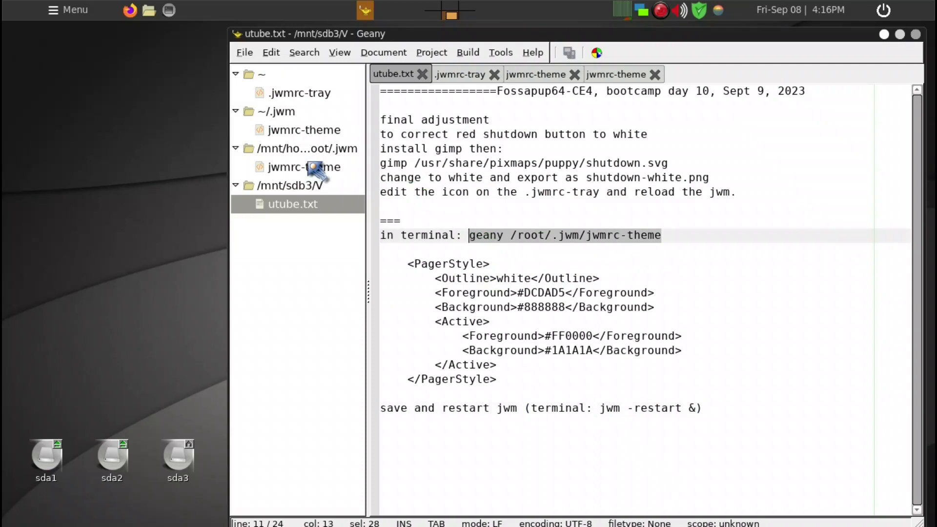
{"action": "left_click", "coordinate": [536, 74]}
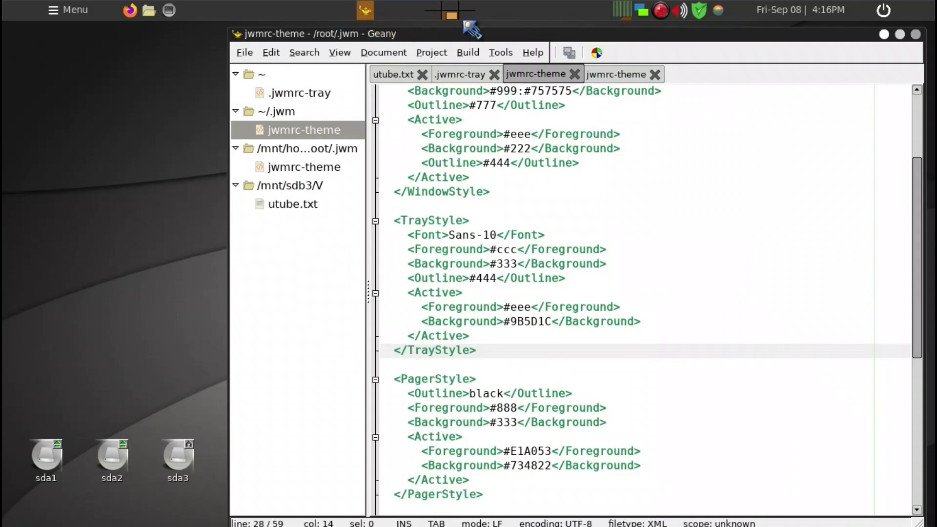
- Copy the white-outlined PagerStyle block from utube.txt and select the theme's PagerStyle block
{"action": "left_click", "coordinate": [475, 350]}
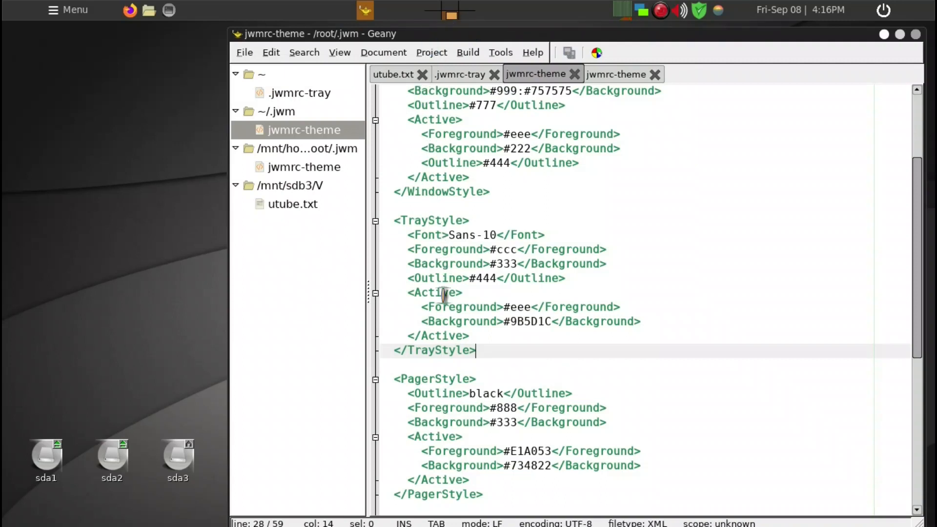
{"action": "scroll", "scroll_direction": "down", "scroll_amount": 3}
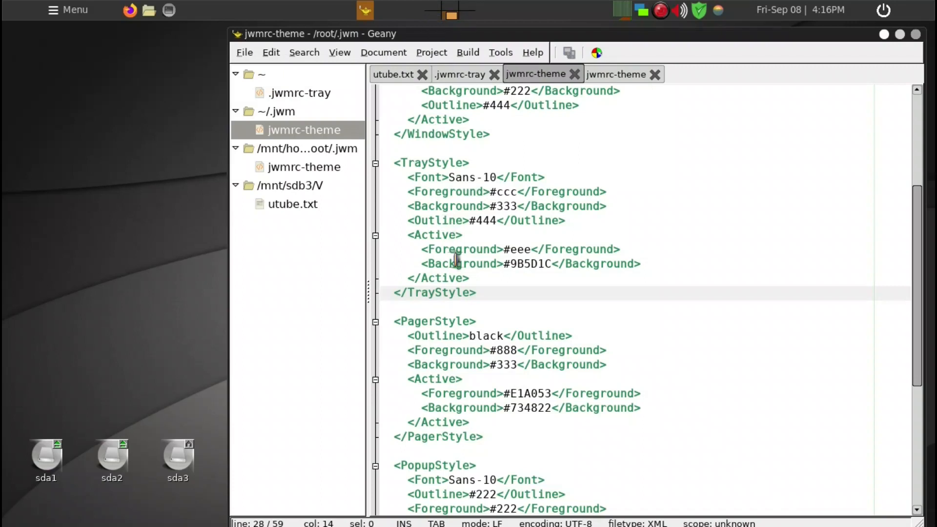
{"action": "left_click", "coordinate": [392, 74]}
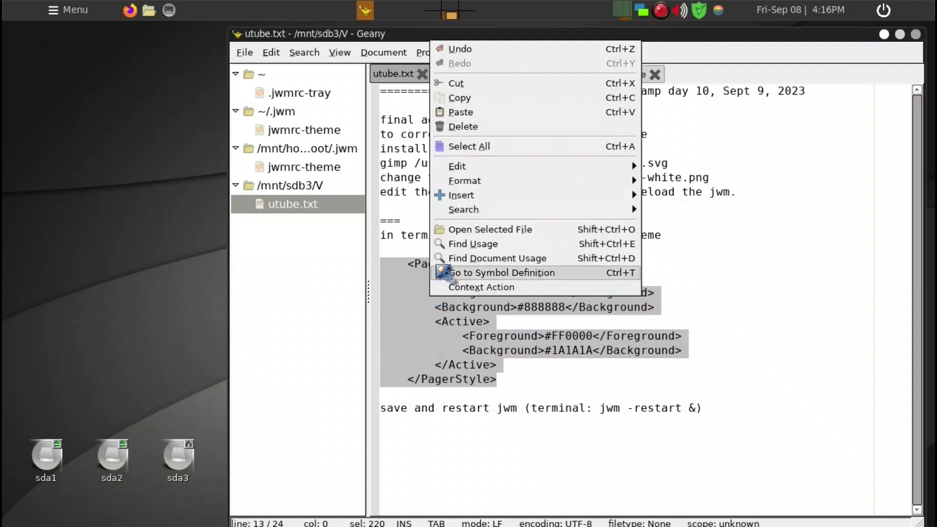
{"action": "mouse_move", "coordinate": [460, 112]}
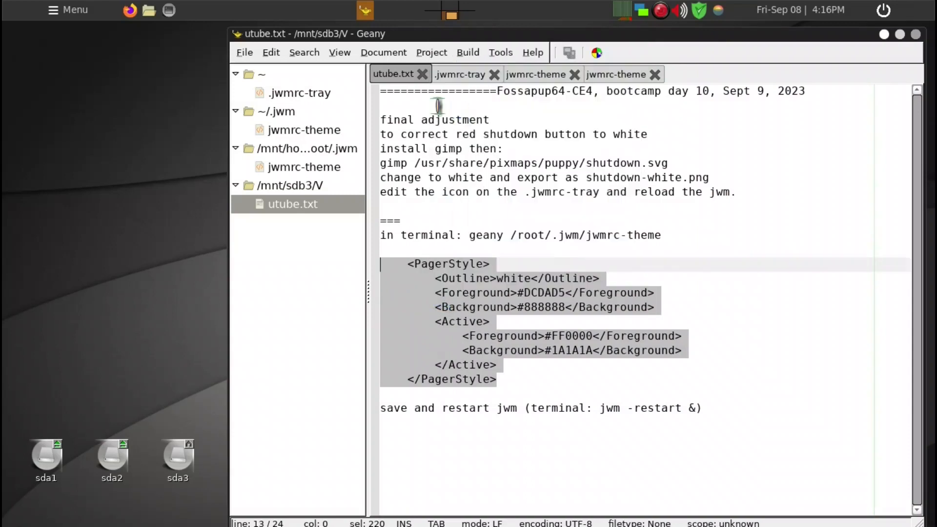
{"action": "left_click", "coordinate": [535, 74]}
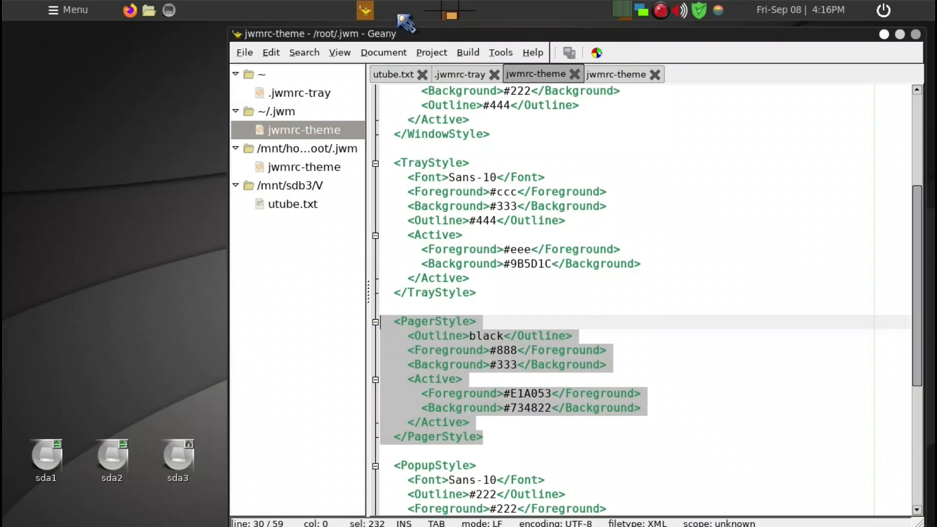
{"action": "mouse_move", "coordinate": [463, 35]}
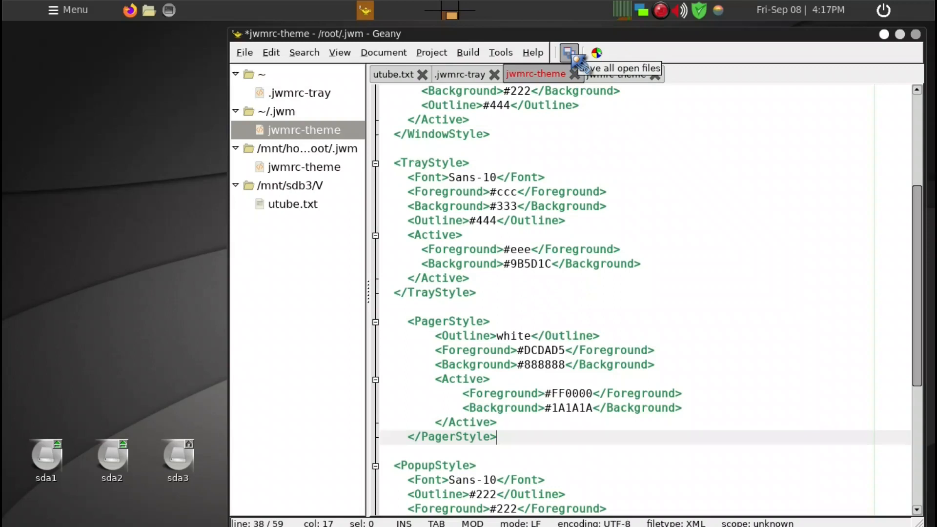
- Save all open Geany files, including jwmrc-theme with the white-outline pager style
{"action": "left_click", "coordinate": [568, 53]}
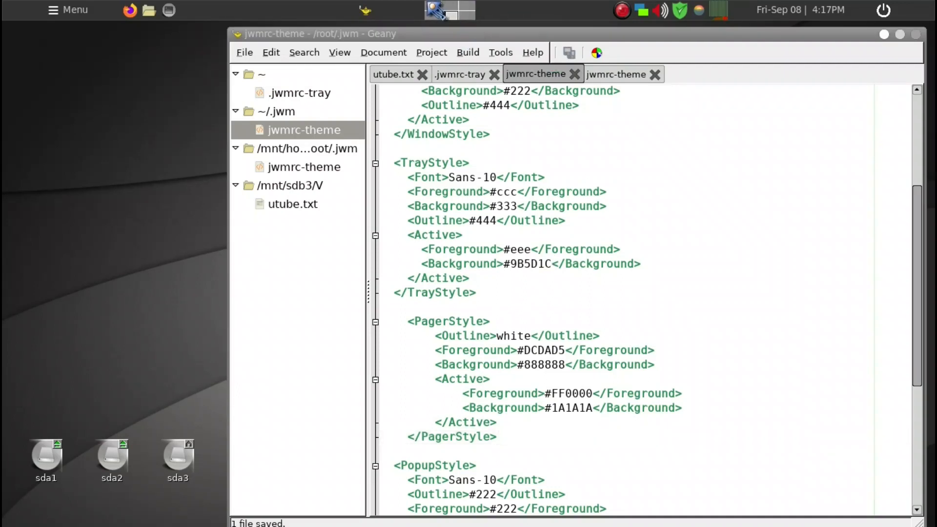
{"action": "mouse_move", "coordinate": [445, 18]}
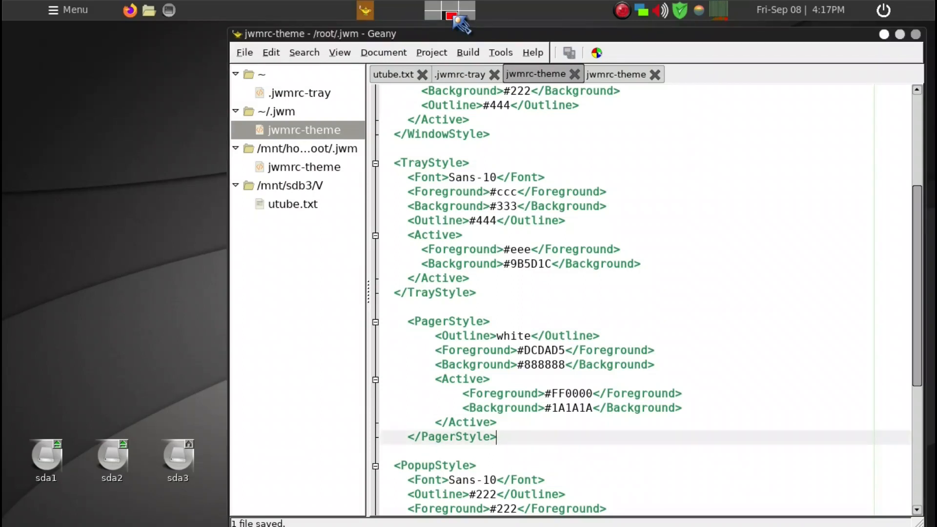
{"action": "mouse_move", "coordinate": [540, 130]}
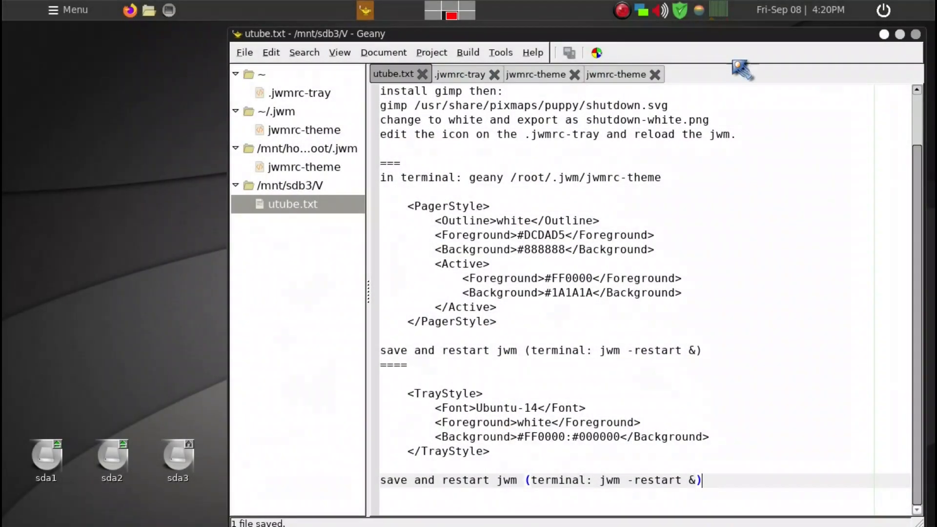
{"action": "mouse_move", "coordinate": [843, 33]}
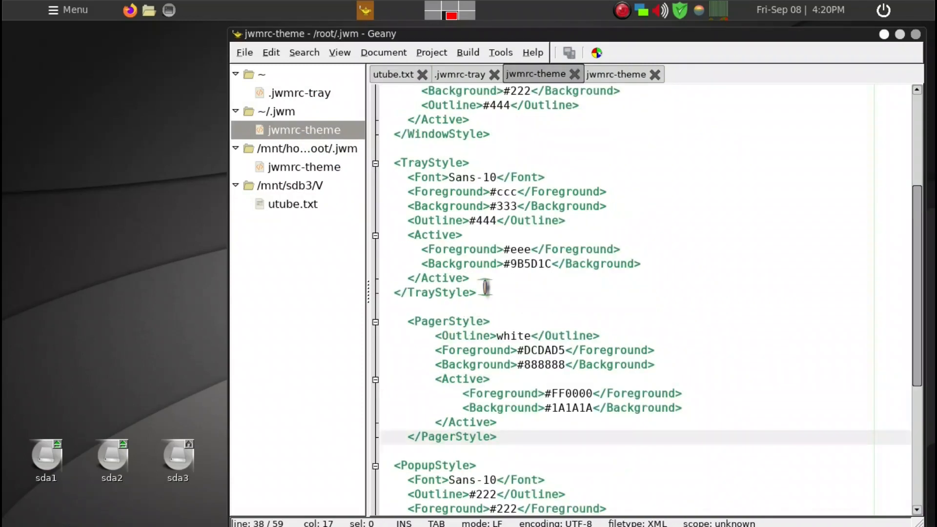
- Place the cursor at the old TrayStyle block in jwmrc-theme
{"action": "left_click", "coordinate": [454, 293]}
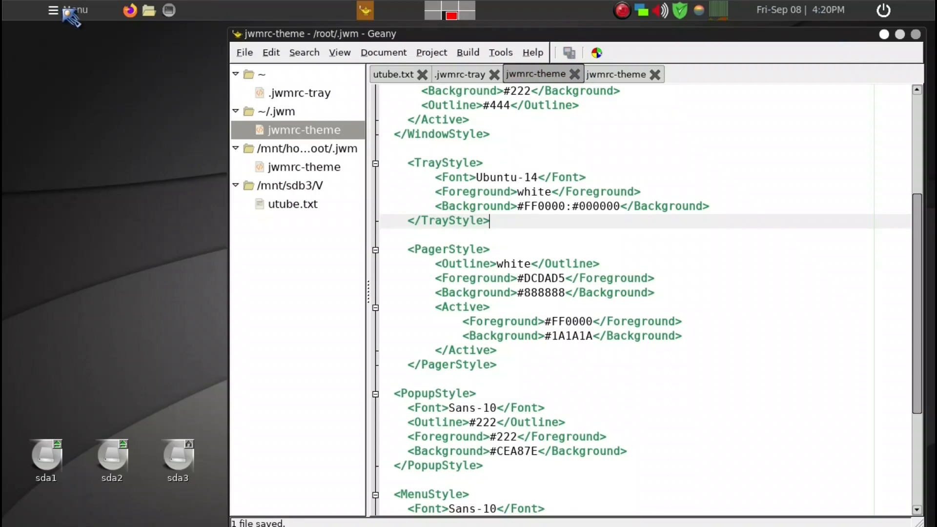
{"action": "mouse_move", "coordinate": [908, 161]}
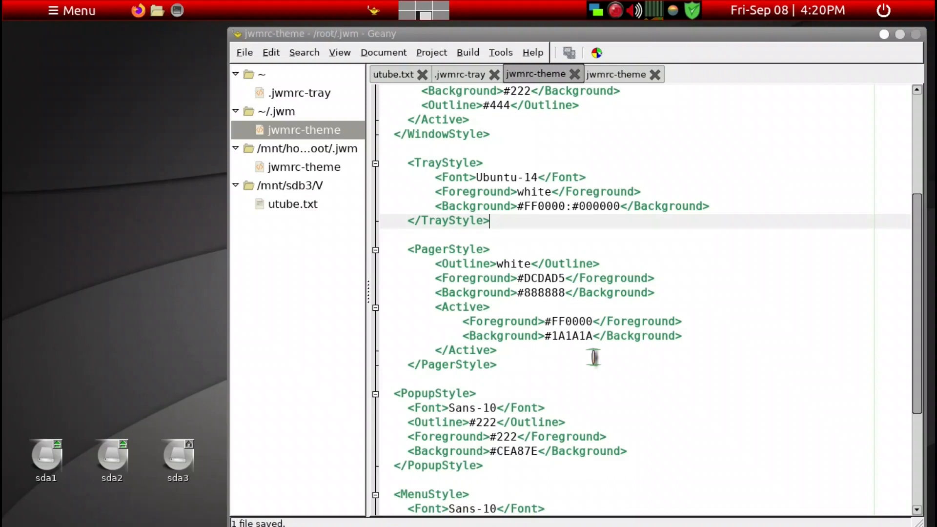
{"action": "mouse_move", "coordinate": [520, 363]}
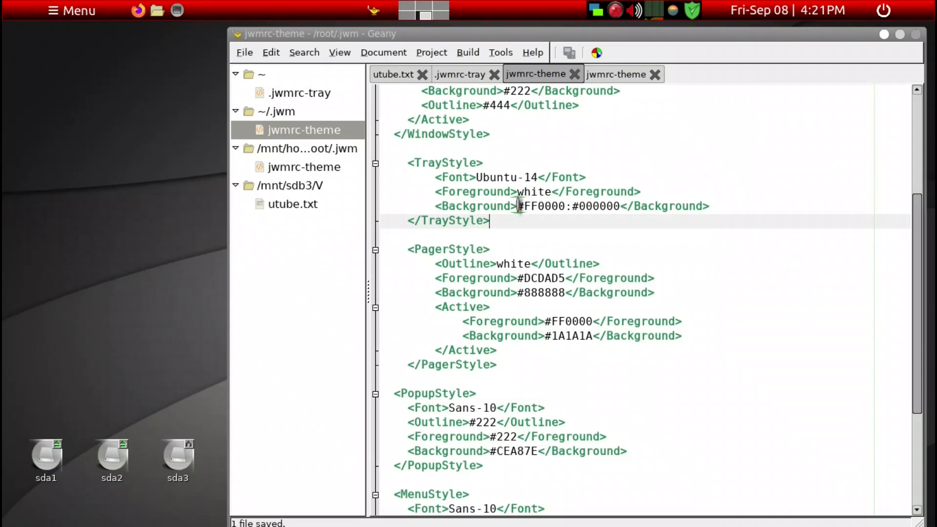
- Inspect the #FF0000 and #000000 tray colours unchanged, then return to utube.txt
{"action": "double_click", "coordinate": [543, 205]}
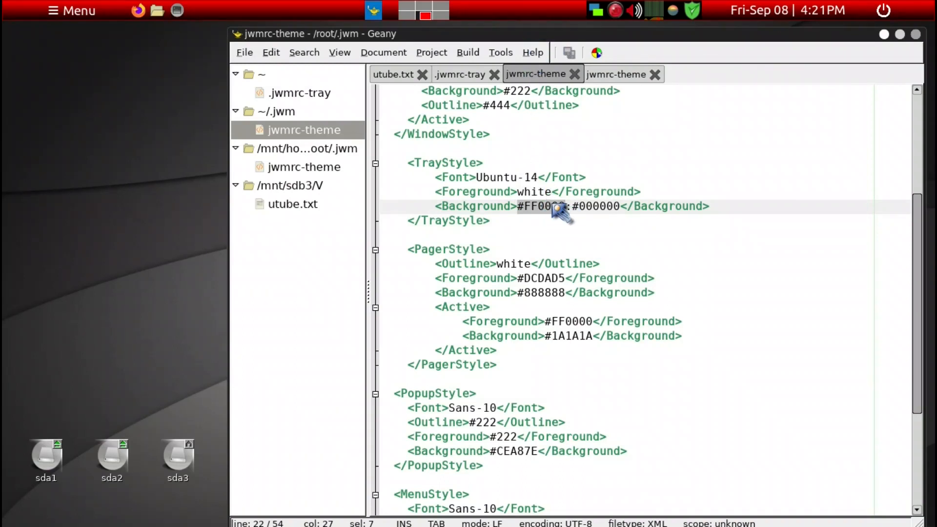
{"action": "mouse_move", "coordinate": [596, 53]}
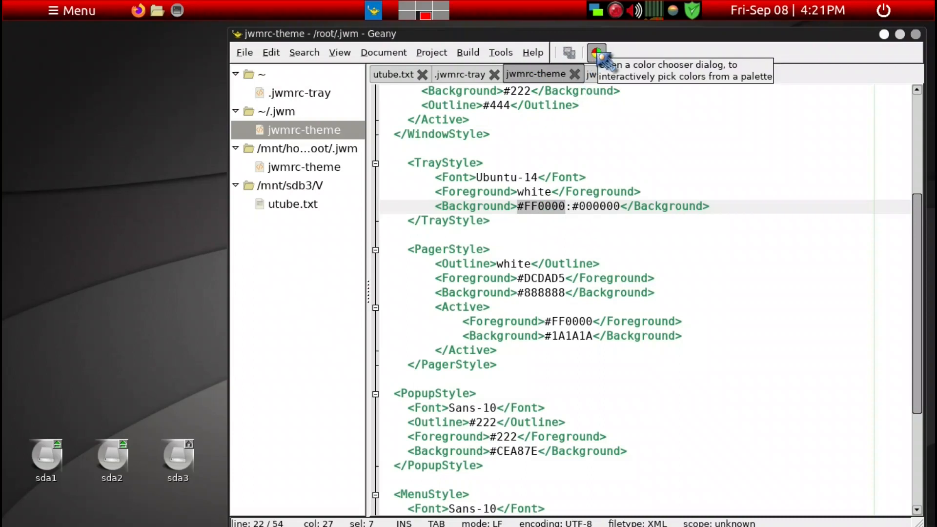
{"action": "left_click", "coordinate": [596, 53]}
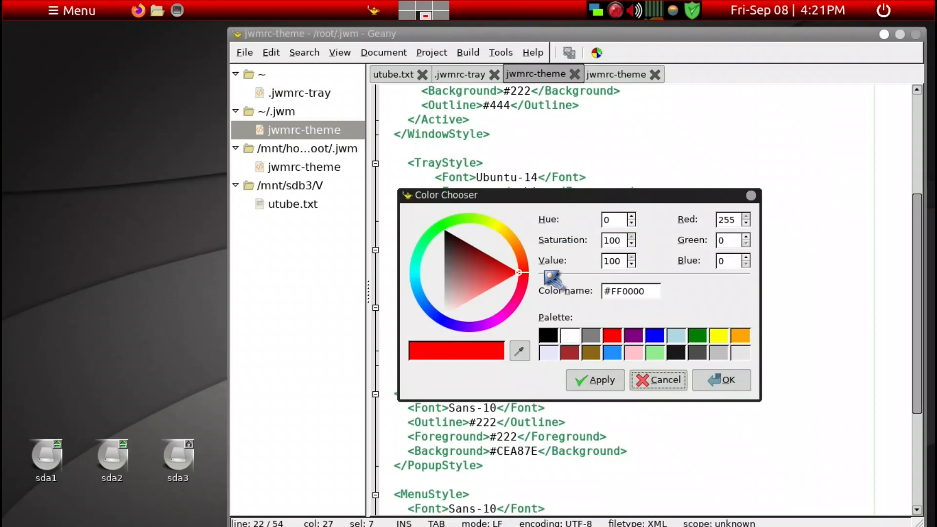
{"action": "mouse_move", "coordinate": [580, 27]}
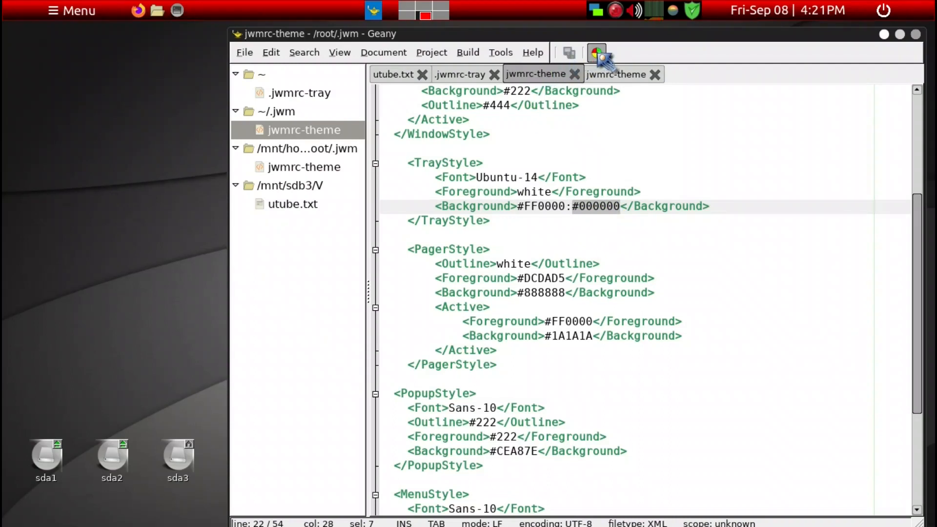
{"action": "left_click", "coordinate": [596, 53]}
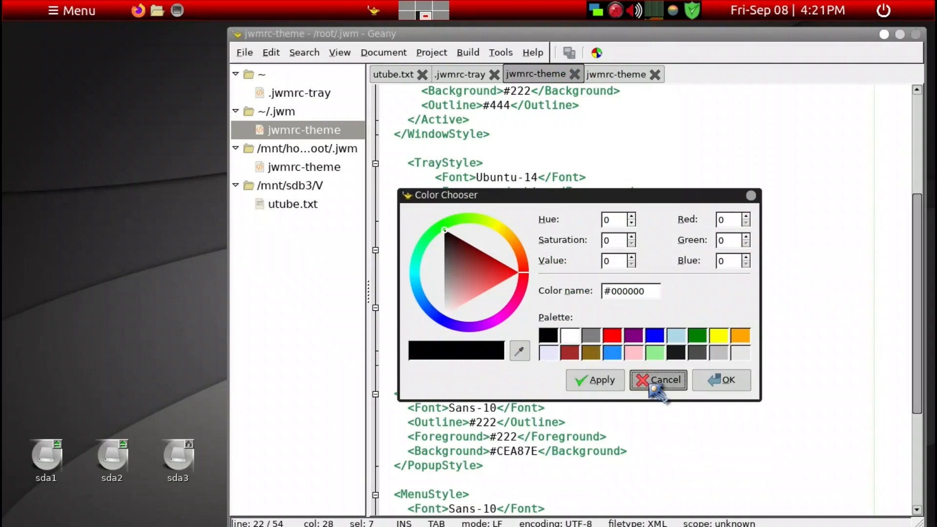
{"action": "left_click", "coordinate": [657, 380]}
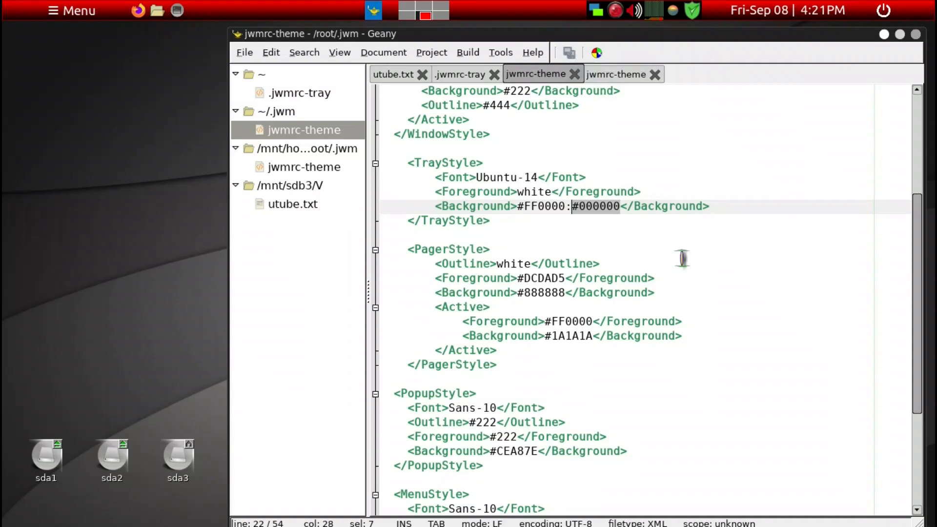
{"action": "mouse_move", "coordinate": [329, 189]}
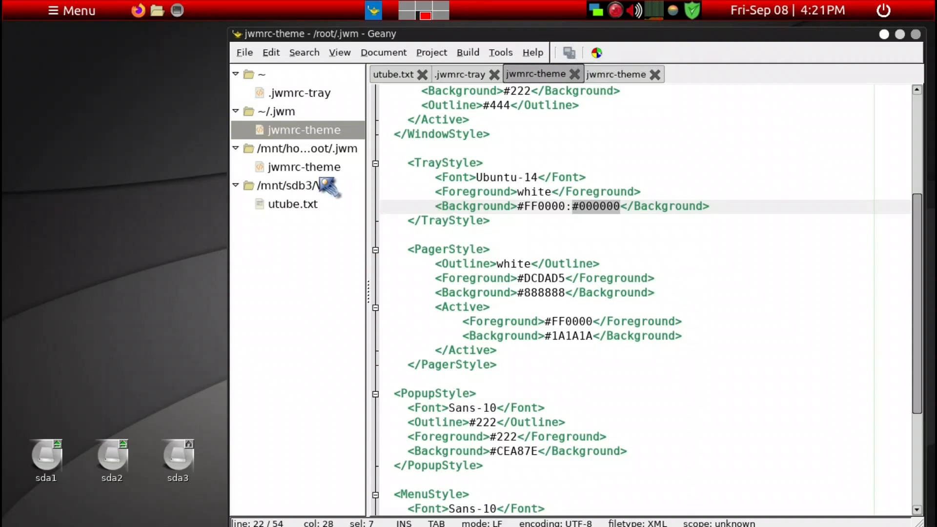
{"action": "left_click", "coordinate": [393, 74]}
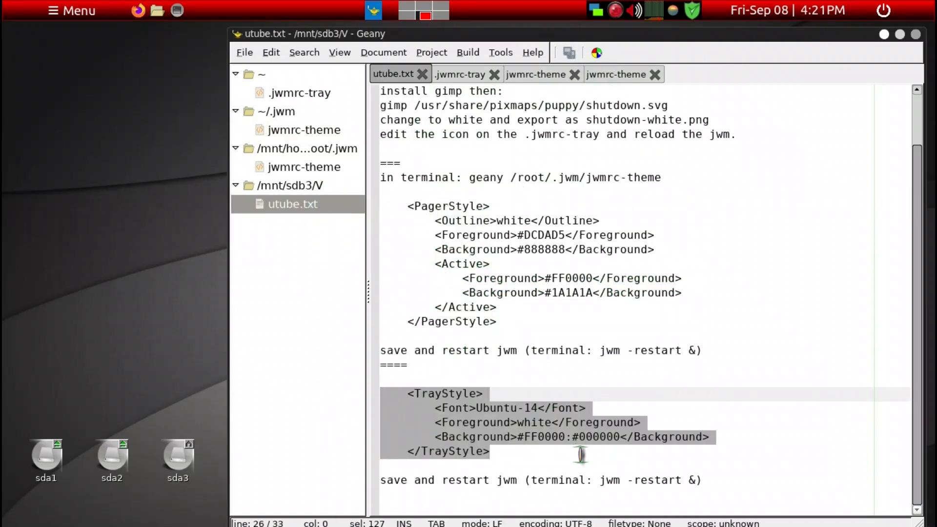